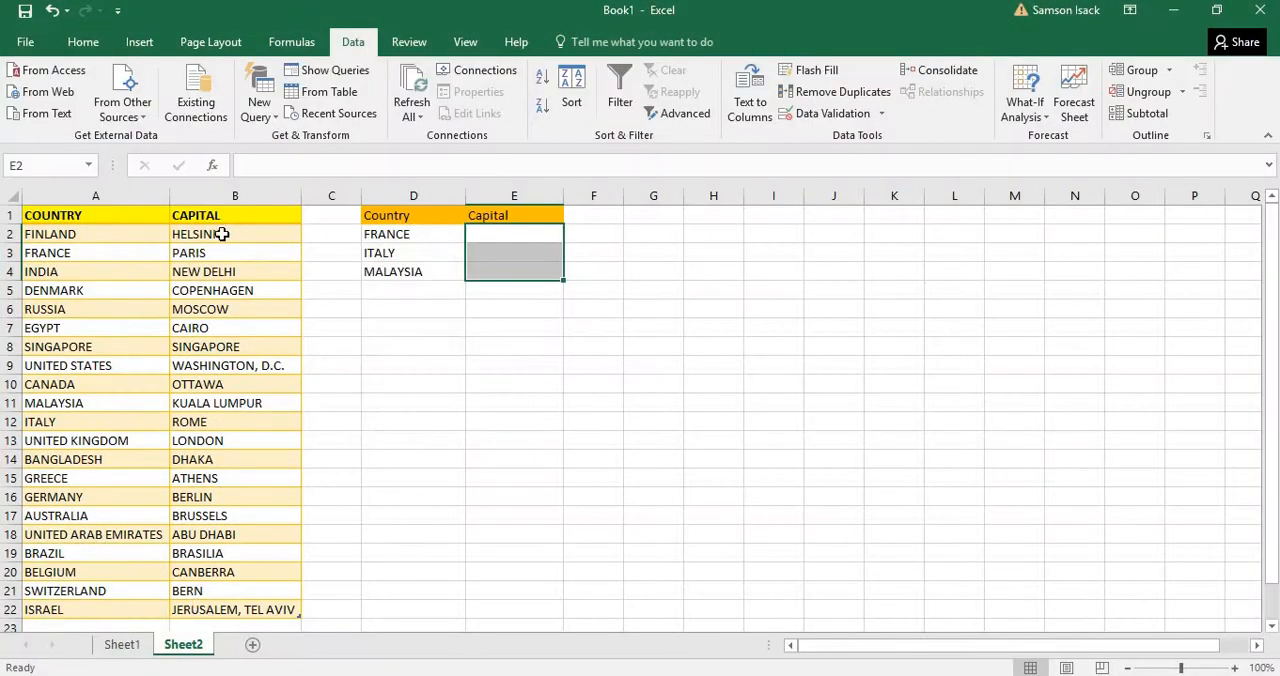
Highlight the Country and Capital columns, then remove ITALY and MALAYSIA from D3:D4
{"action": "left_click", "coordinate": [95, 215]}
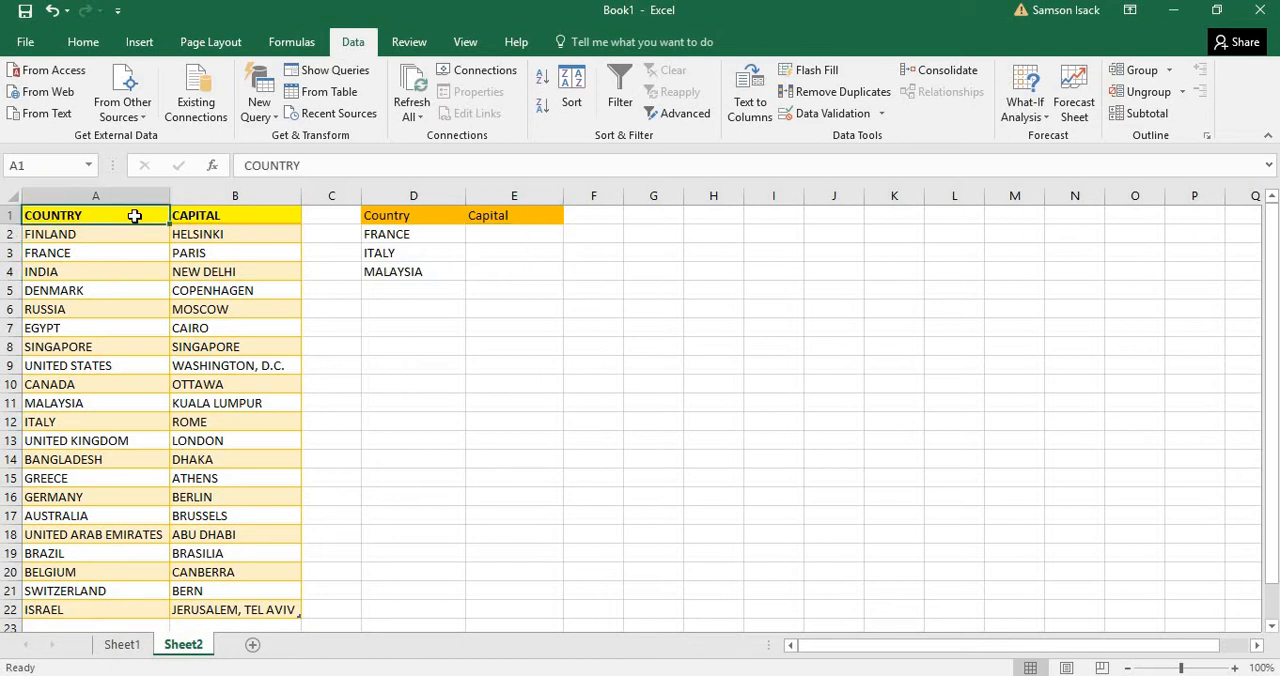
{"action": "left_click", "coordinate": [197, 215]}
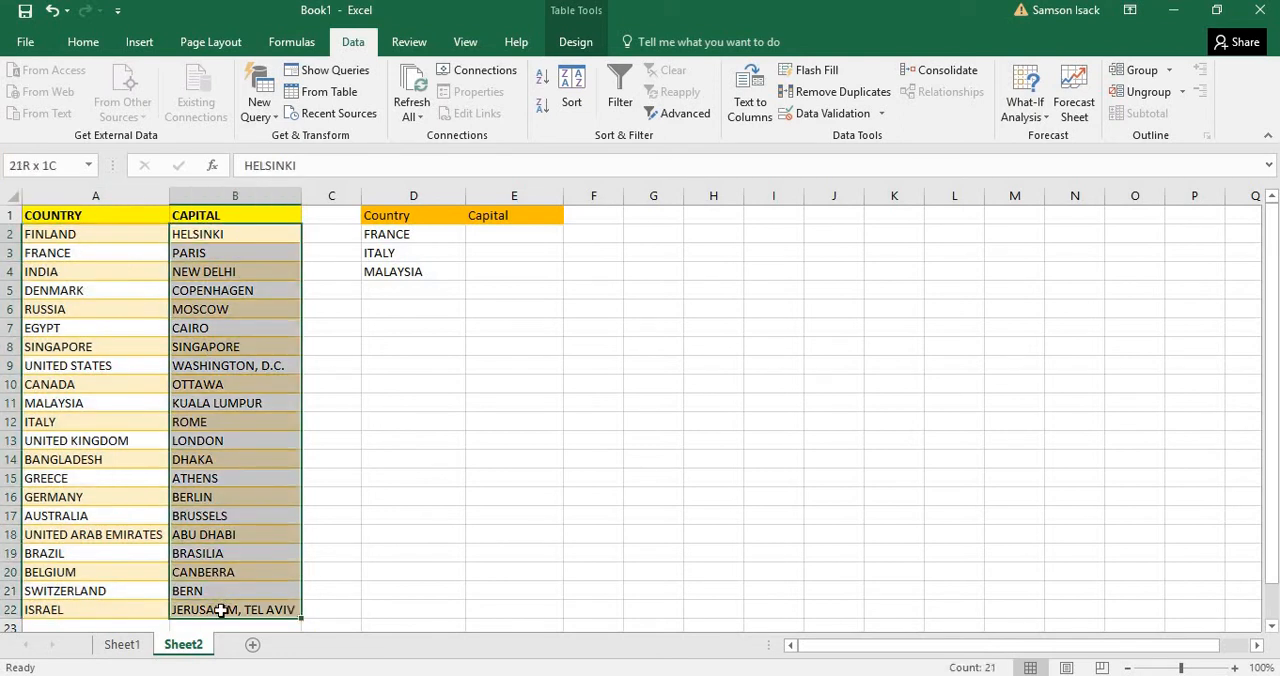
{"action": "left_click", "coordinate": [95, 215]}
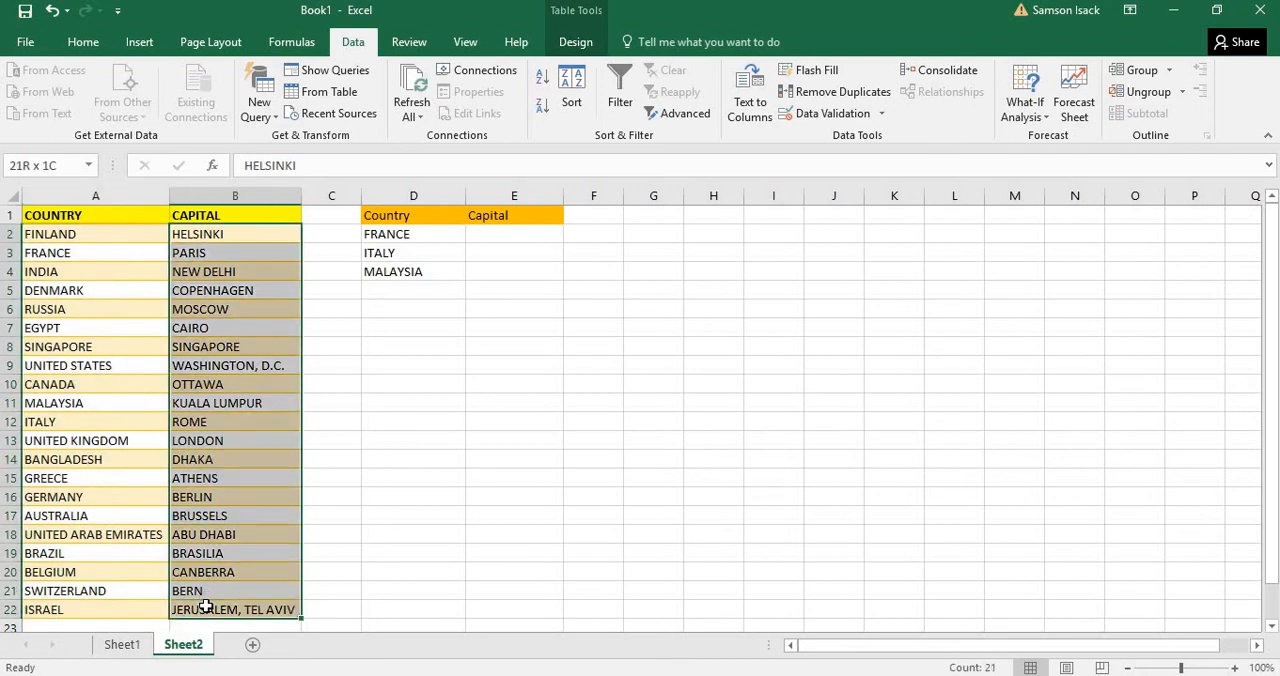
{"action": "left_click", "coordinate": [235, 234]}
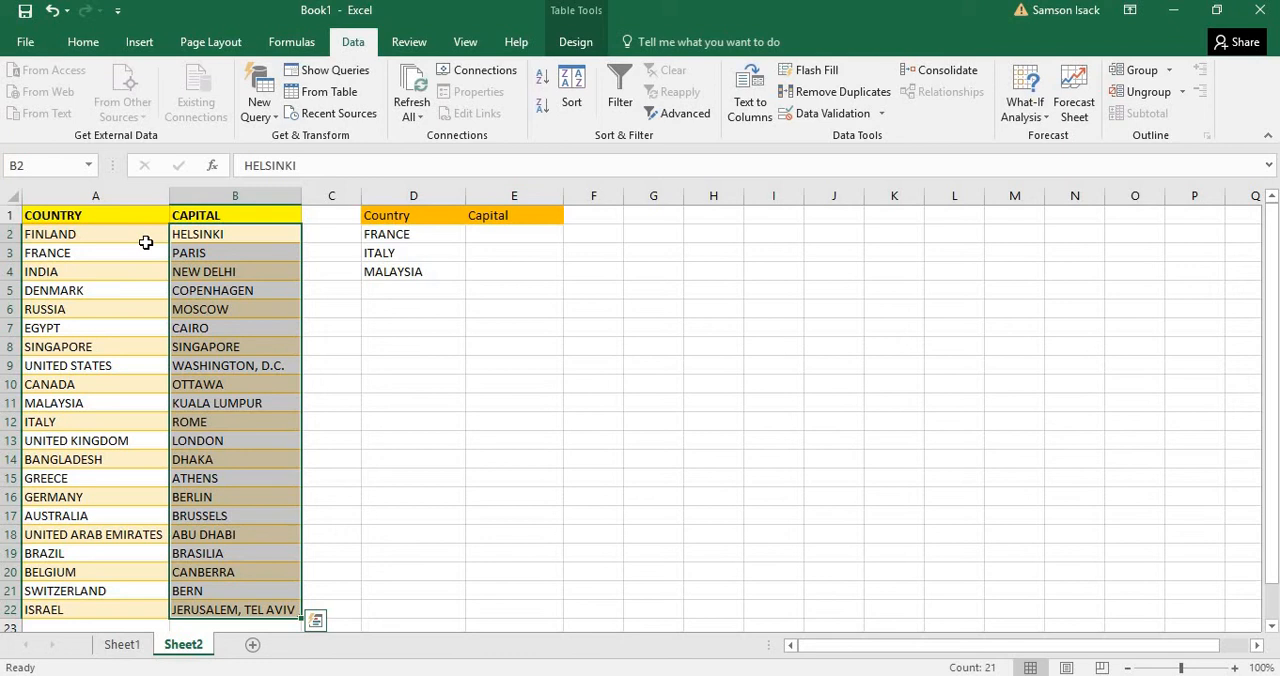
{"action": "mouse_move", "coordinate": [452, 251]}
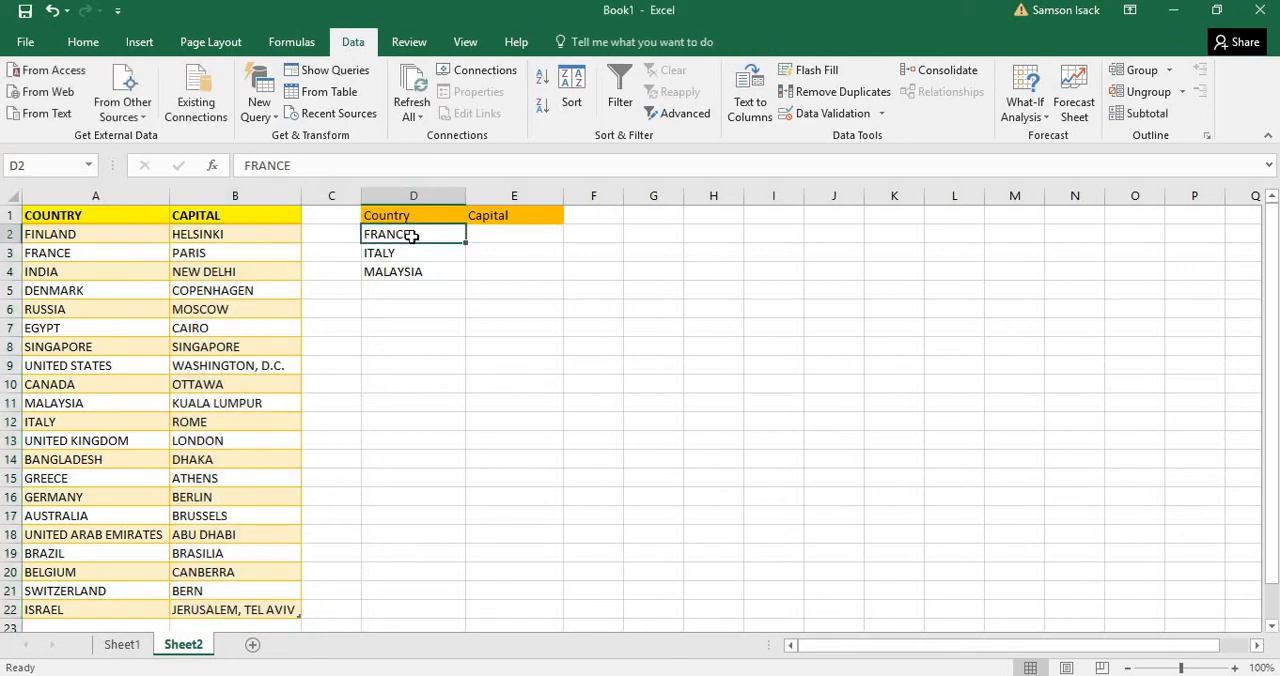
{"action": "left_click_drag", "start_coordinate": [413, 234], "coordinate": [413, 271]}
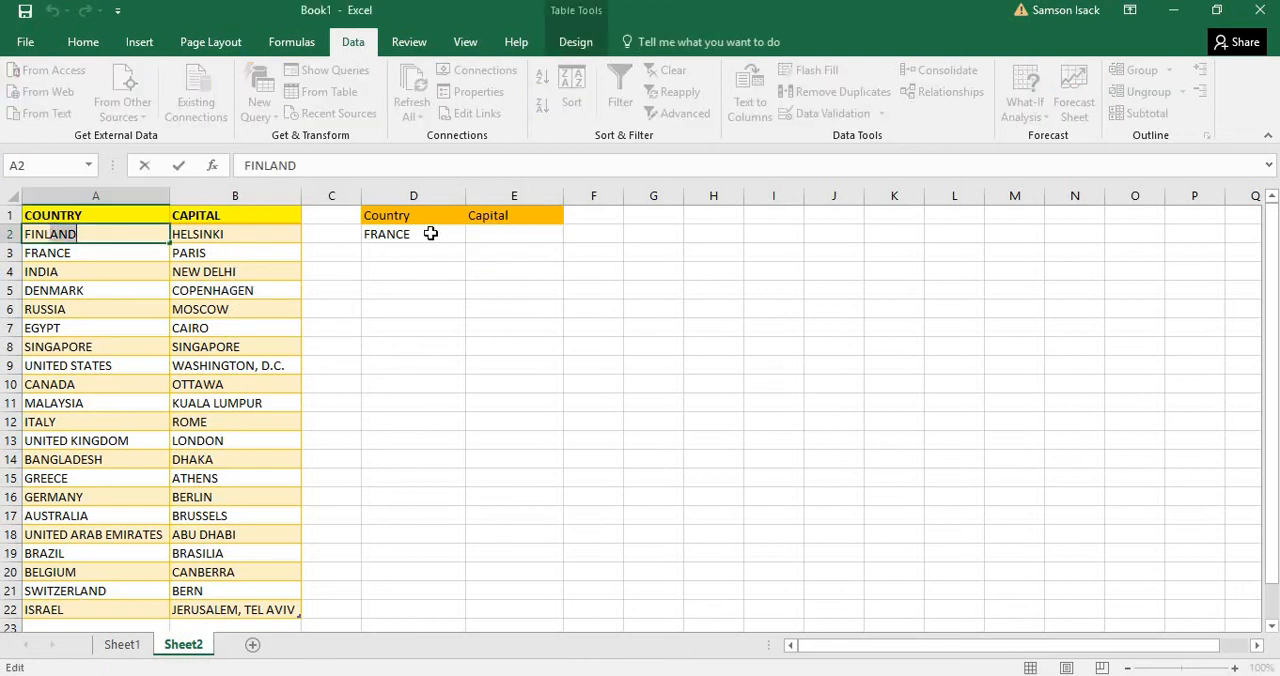
{"action": "left_click", "coordinate": [413, 234]}
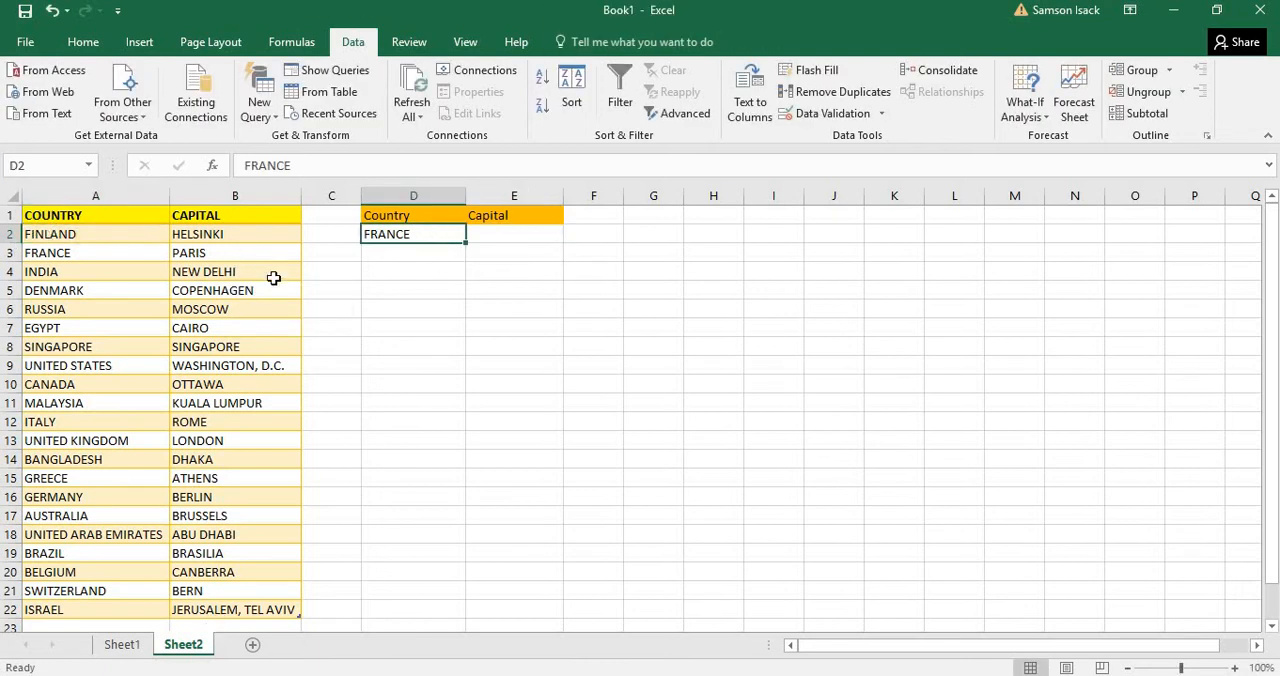
{"action": "mouse_move", "coordinate": [260, 264]}
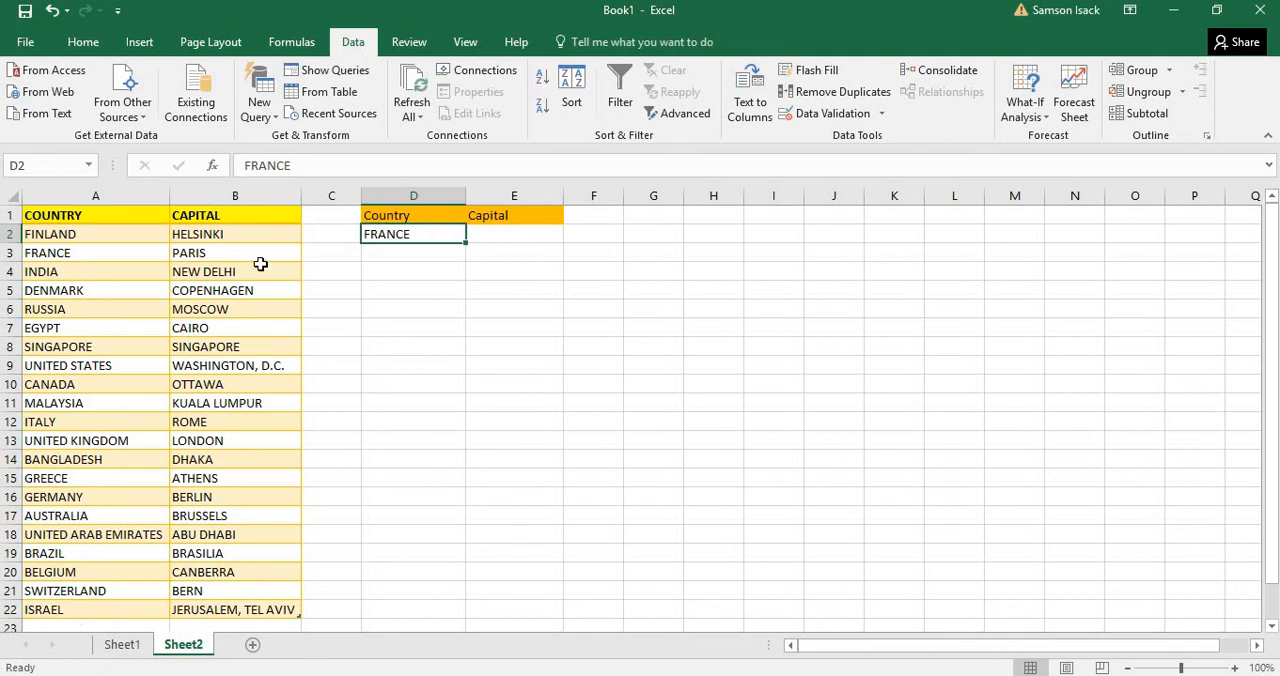
{"action": "mouse_move", "coordinate": [521, 235]}
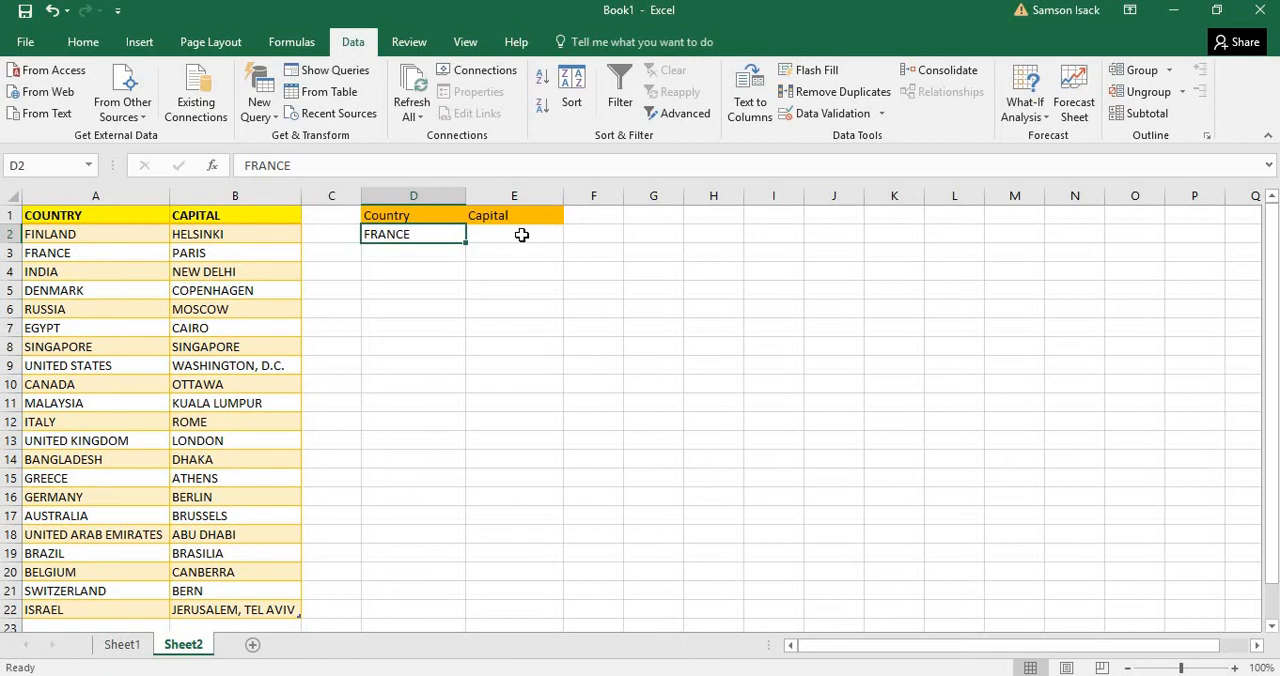
{"action": "mouse_move", "coordinate": [165, 291]}
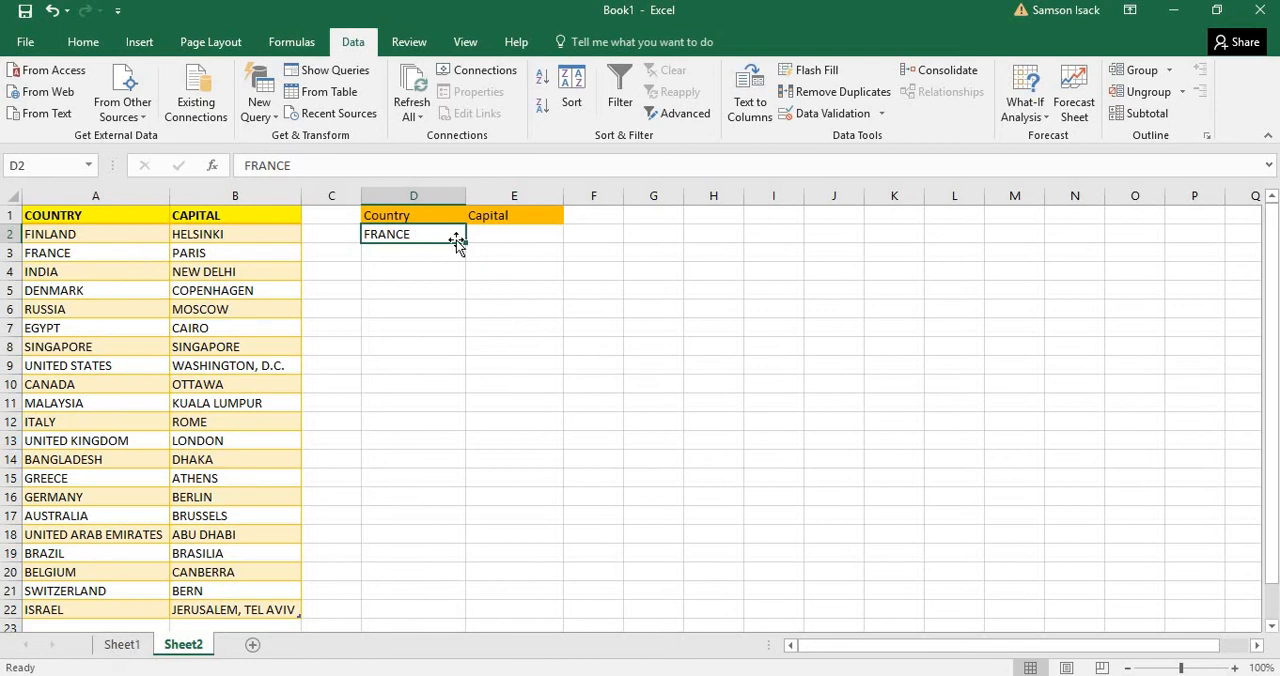
{"action": "mouse_move", "coordinate": [492, 234]}
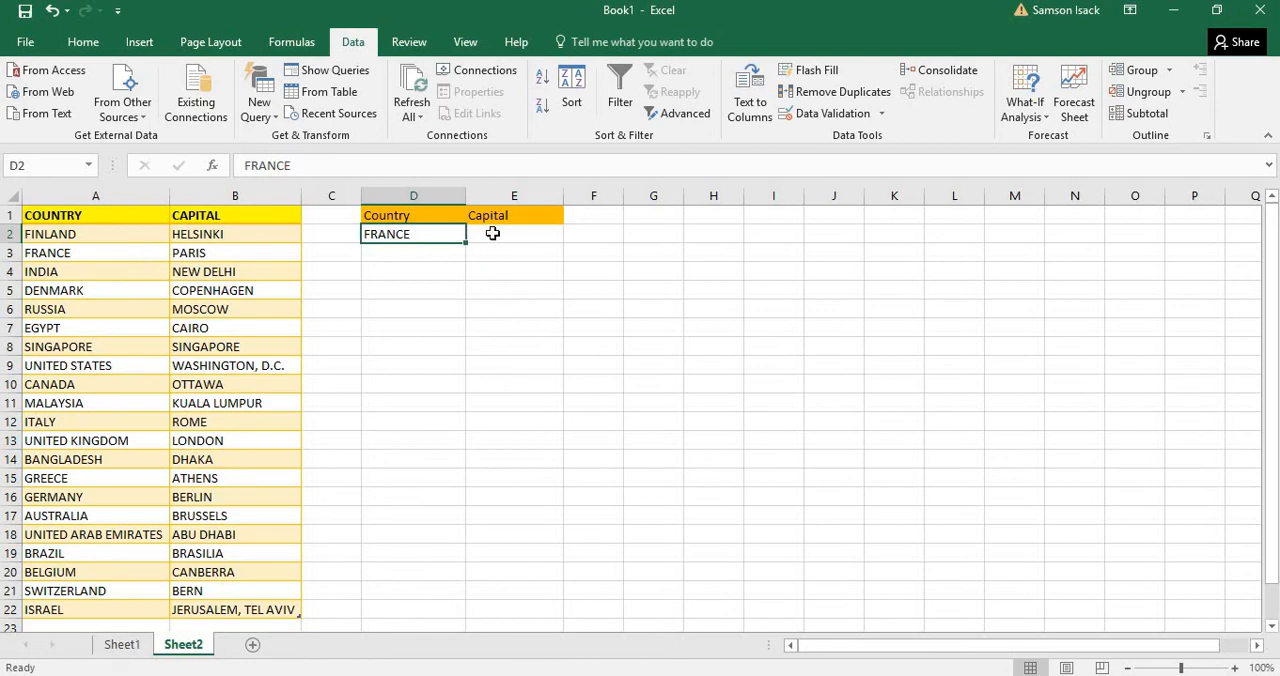
{"action": "mouse_move", "coordinate": [519, 243]}
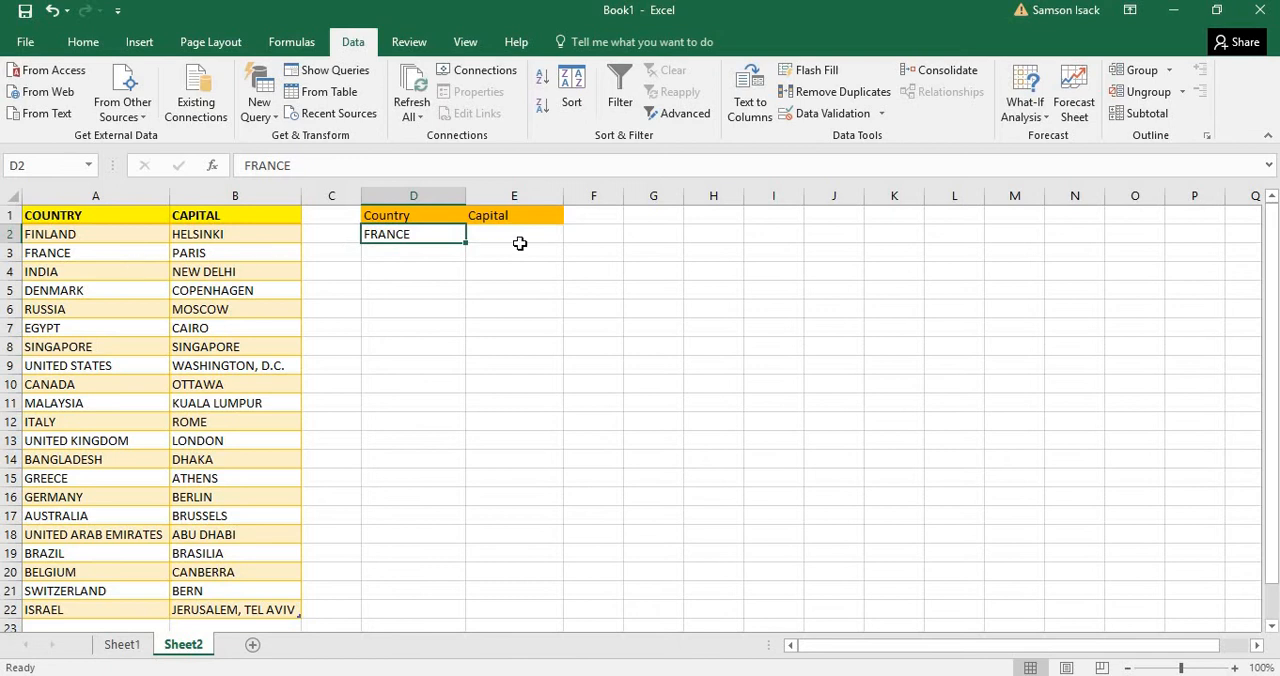
{"action": "mouse_move", "coordinate": [526, 238]}
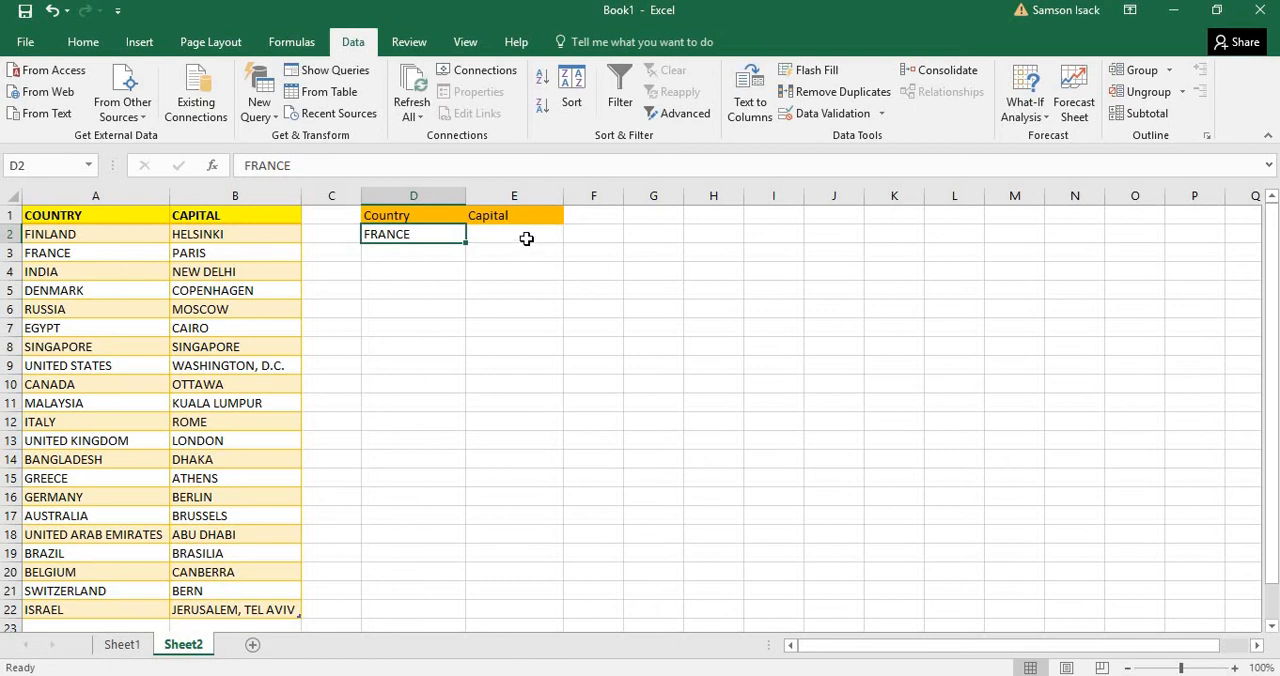
{"action": "mouse_move", "coordinate": [437, 250]}
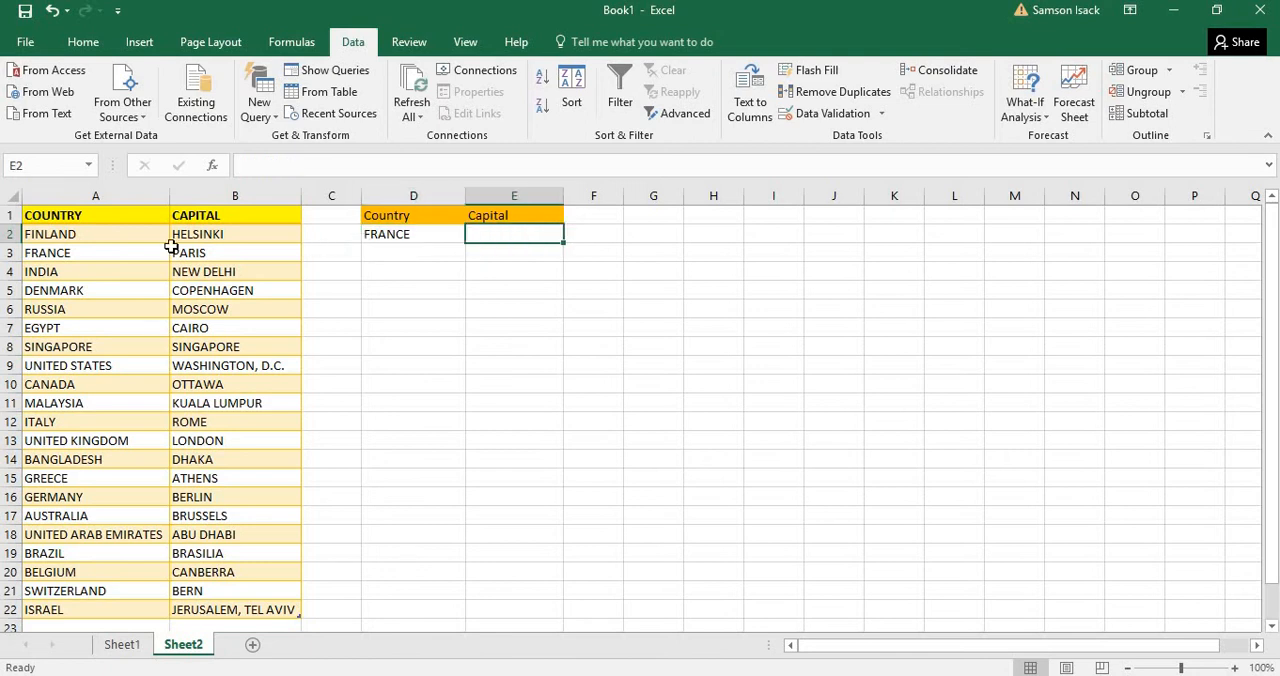
{"action": "mouse_move", "coordinate": [200, 252]}
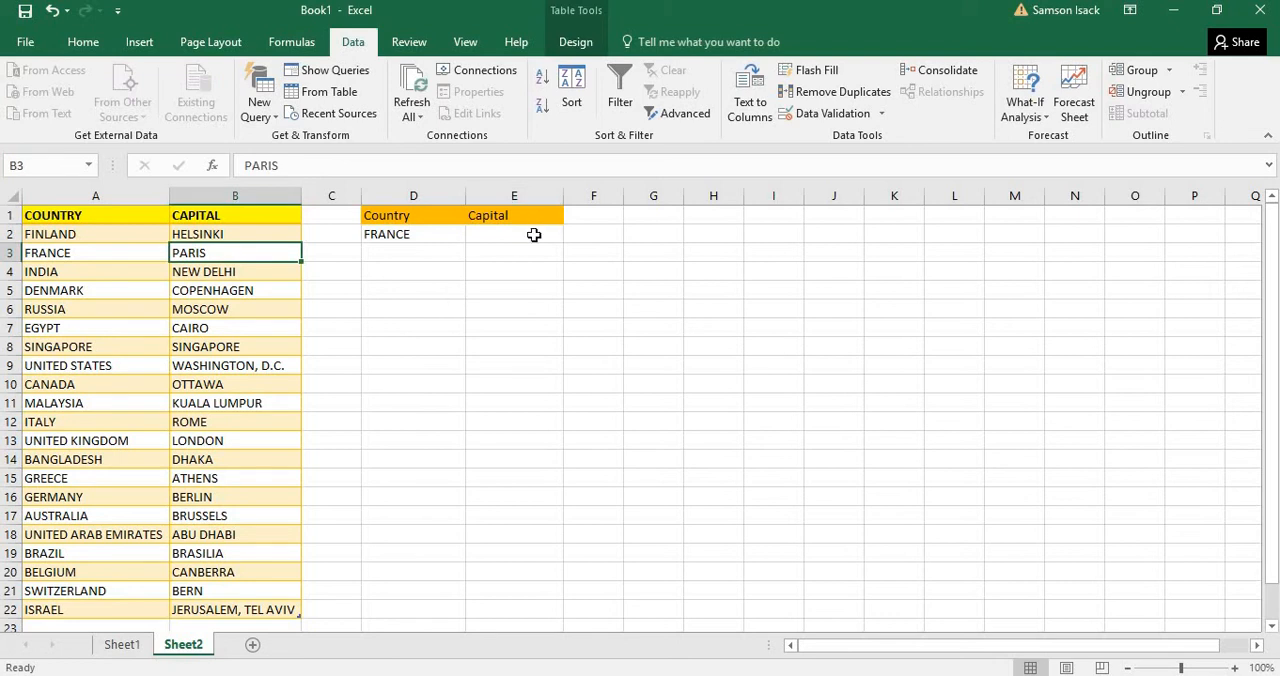
Begin a formula in E2 by typing =V to reach VLOOKUP
{"action": "left_click", "coordinate": [514, 234]}
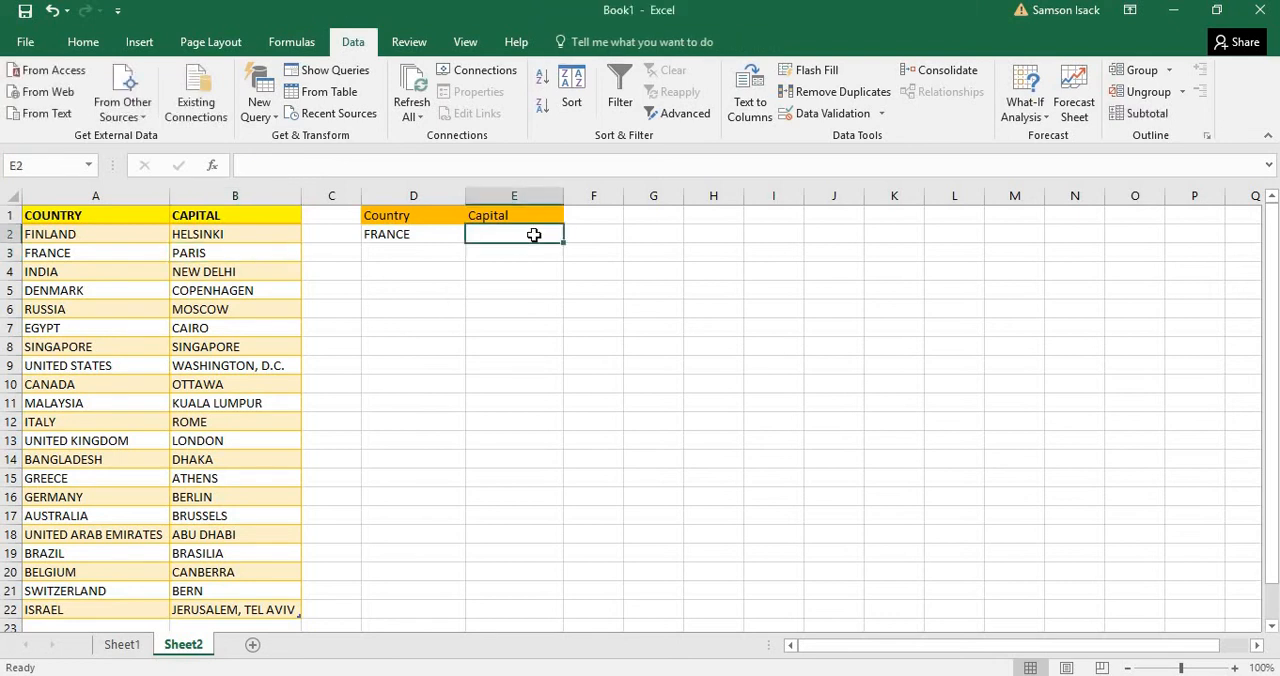
{"action": "type", "text": "="}
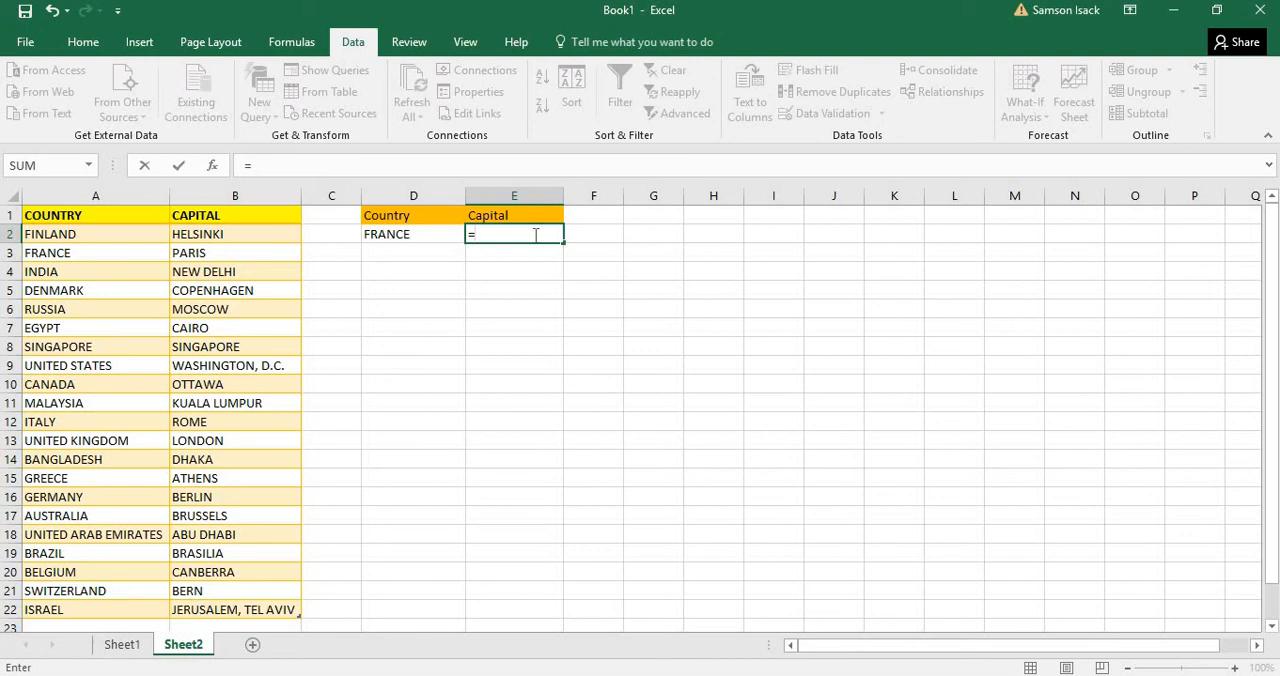
{"action": "type", "text": "V"}
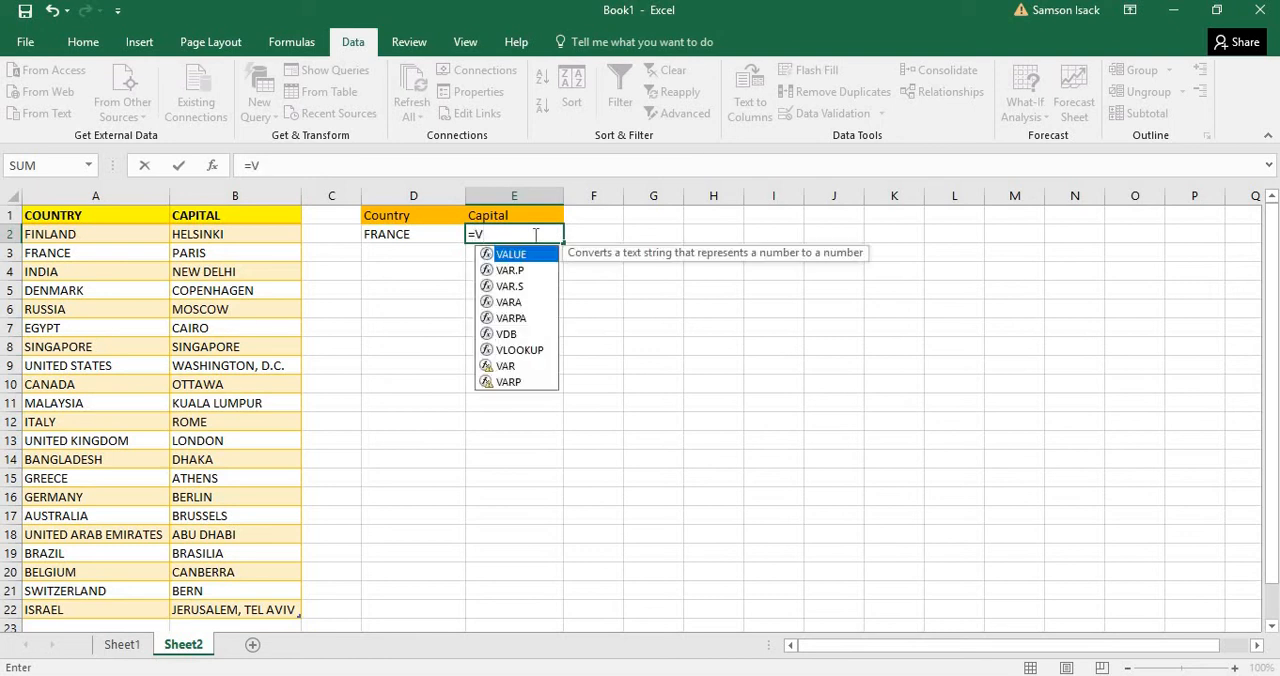
{"action": "mouse_move", "coordinate": [520, 350]}
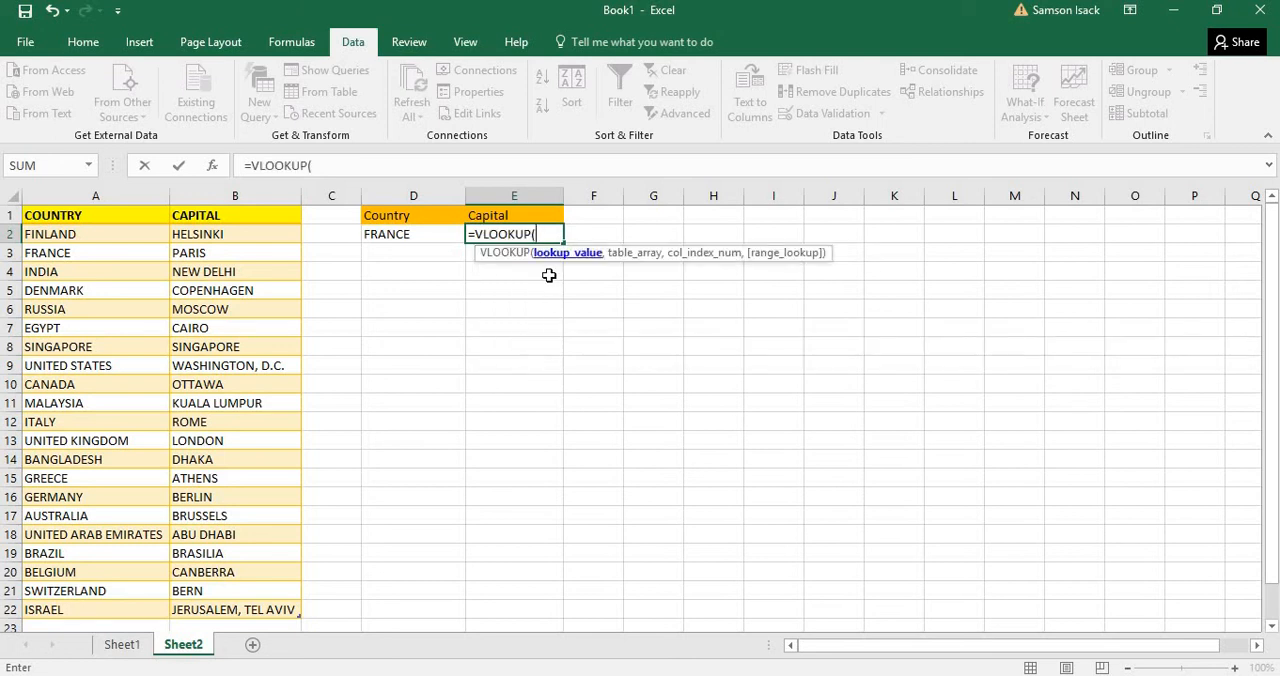
{"action": "mouse_move", "coordinate": [556, 248]}
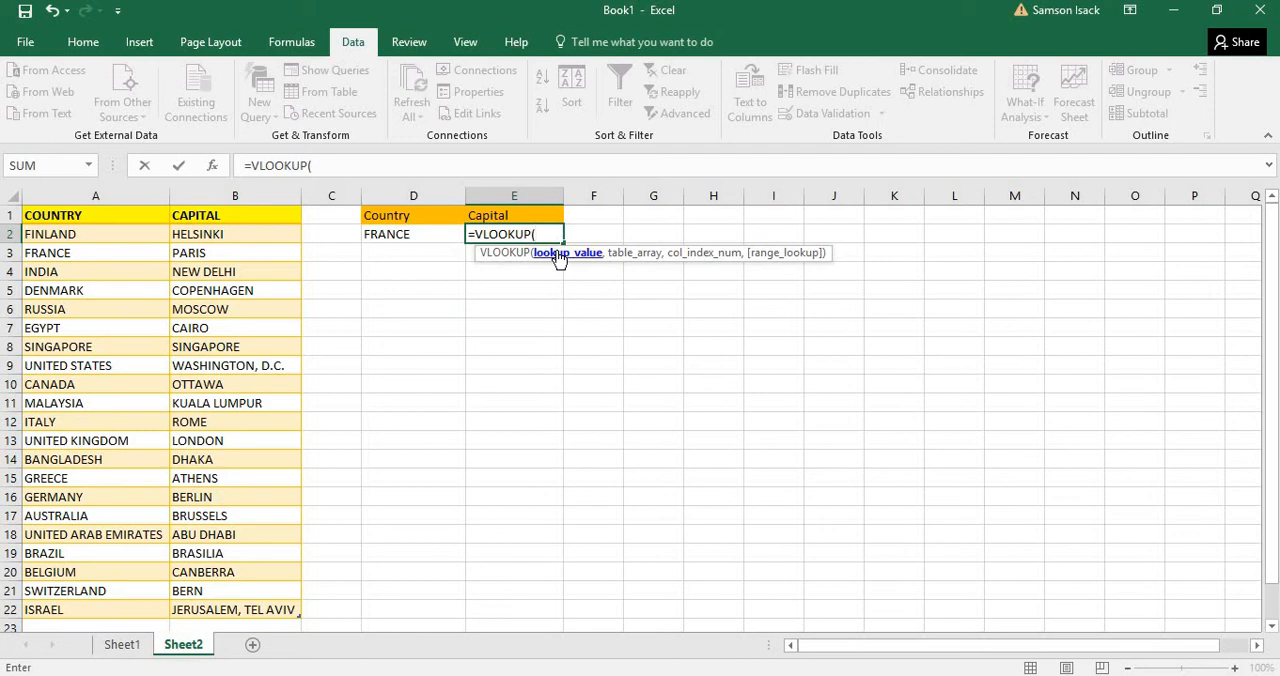
{"action": "mouse_move", "coordinate": [558, 260]}
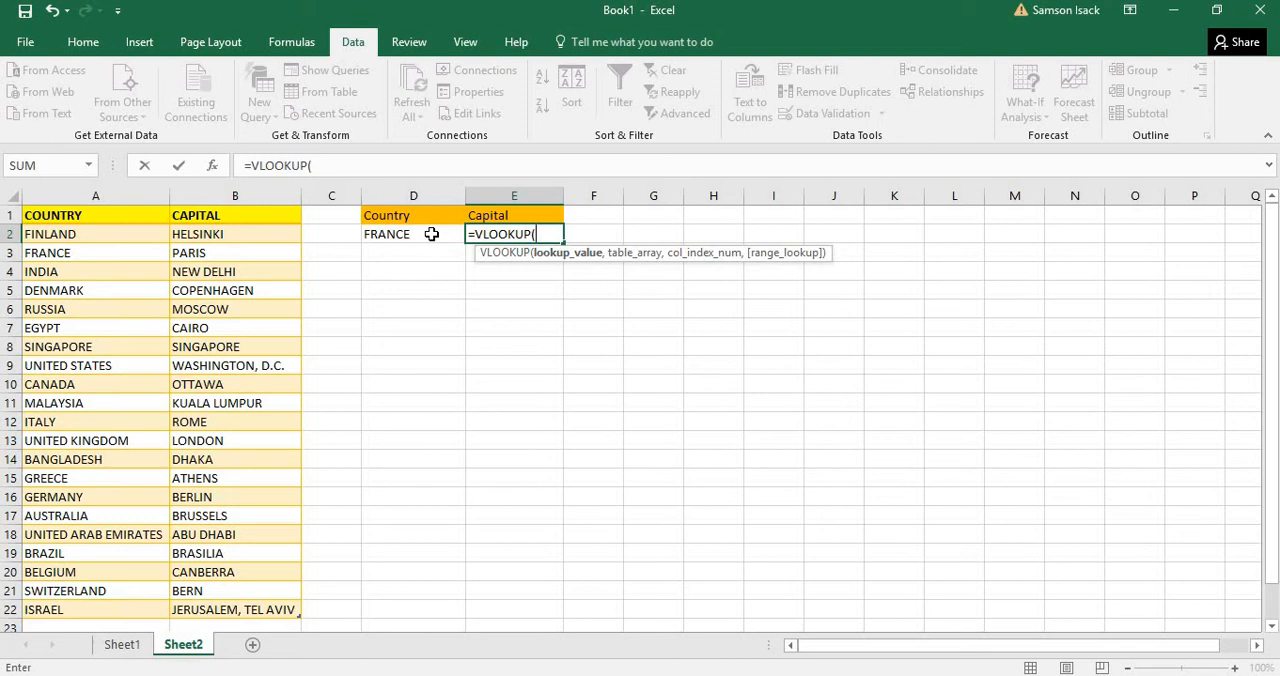
Set FRANCE in D2 as the VLOOKUP lookup value, ready for the table argument
{"action": "left_click", "coordinate": [413, 234]}
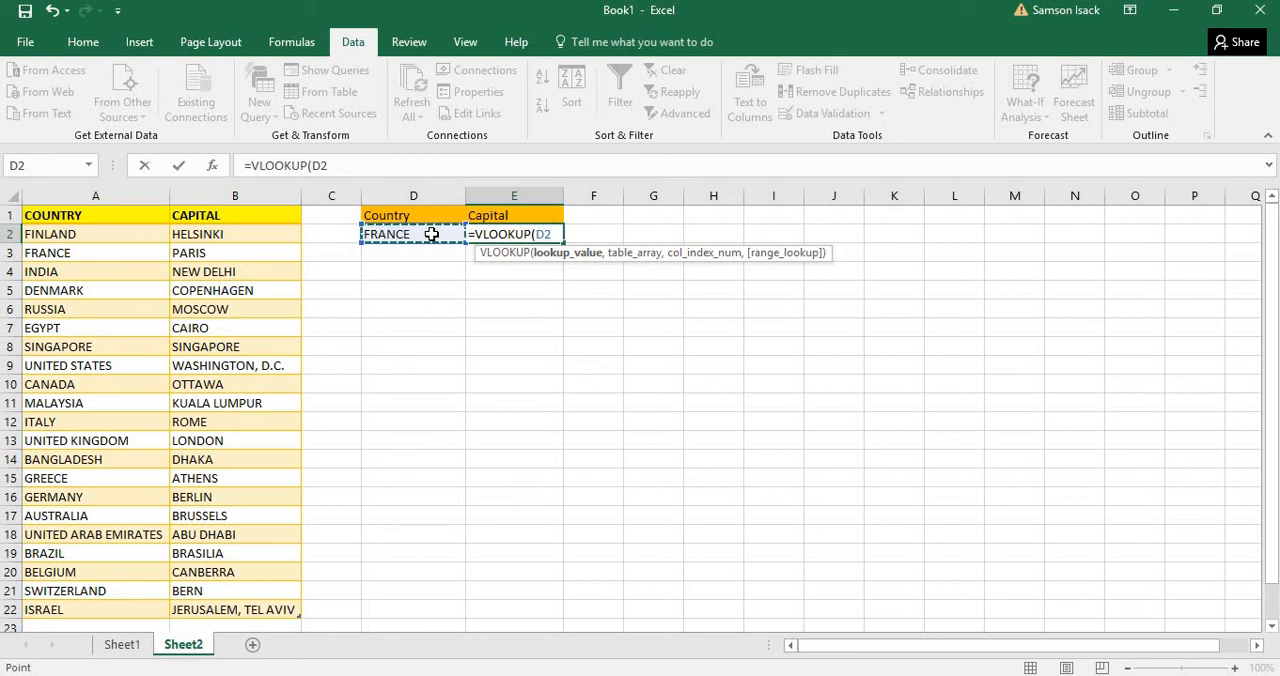
{"action": "type", "text": ",Table1"}
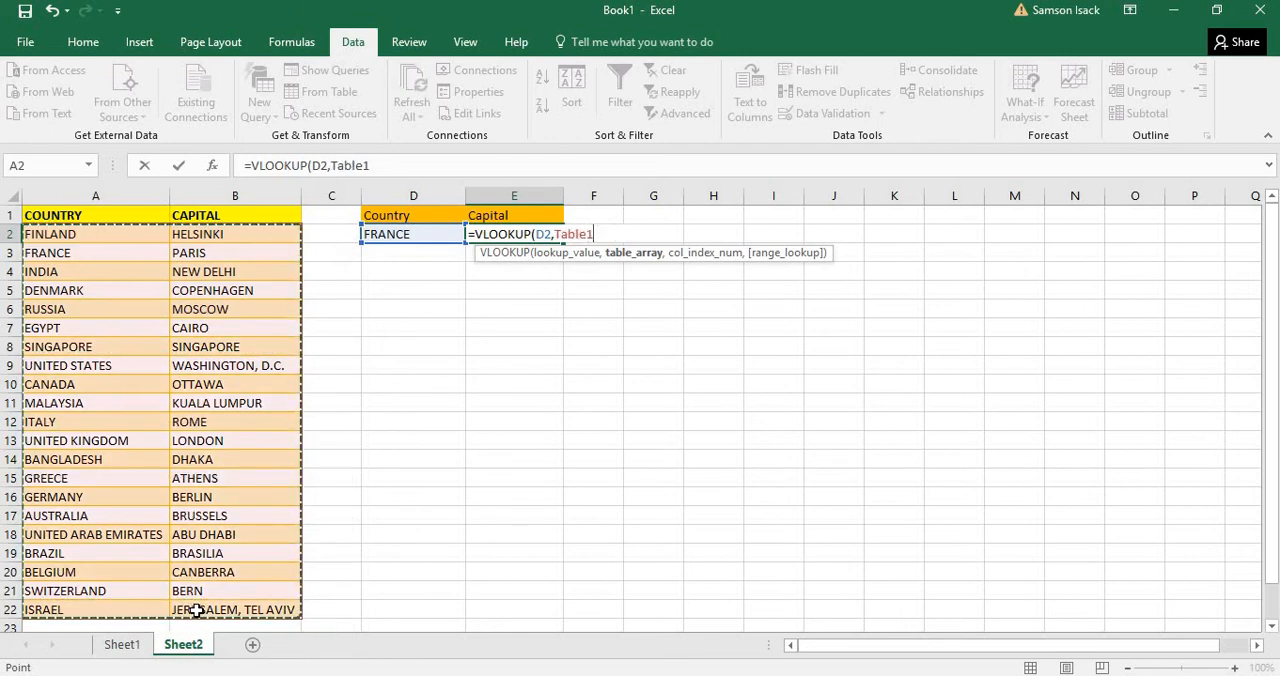
Add column index 2 to the VLOOKUP after Table1, ready for the match type
{"action": "type", "text": ","}
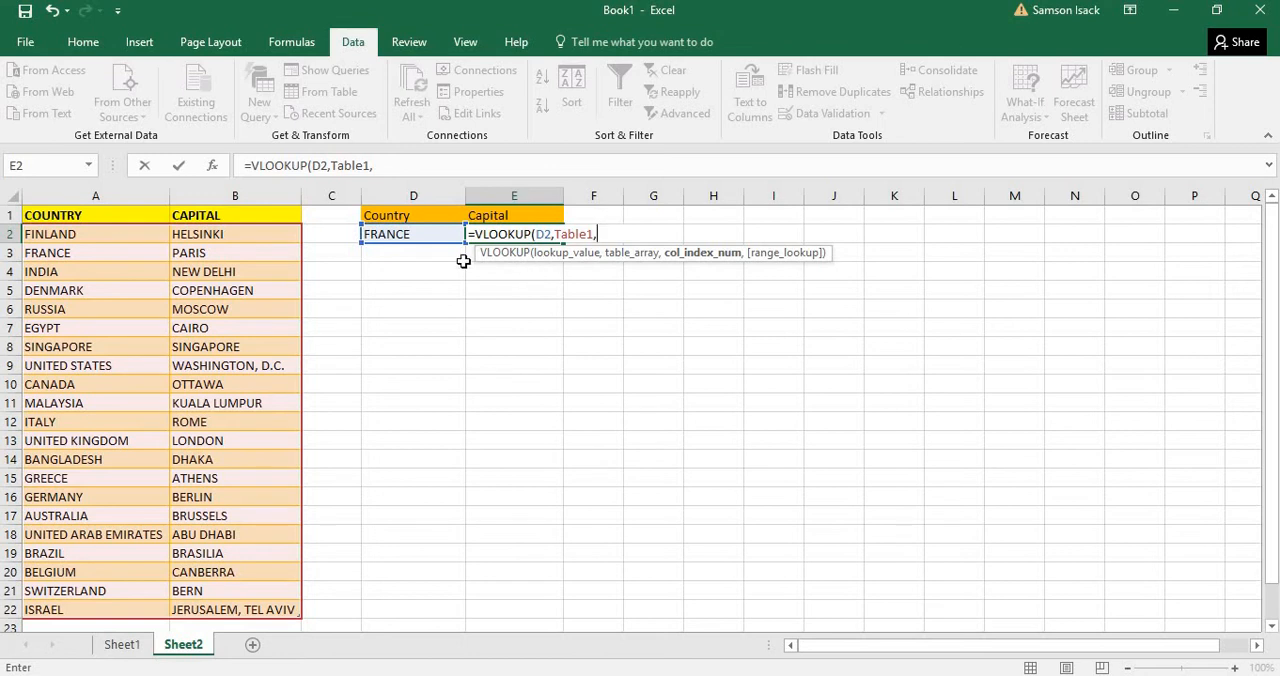
{"action": "mouse_move", "coordinate": [48, 290]}
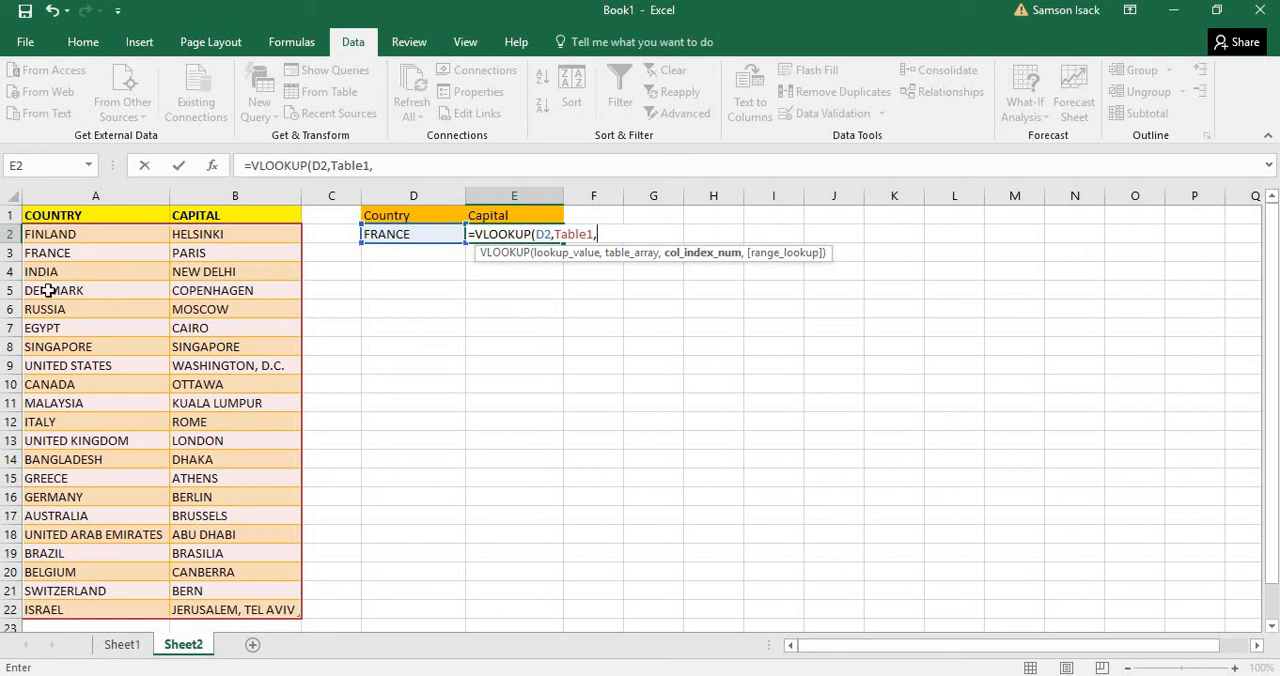
{"action": "mouse_move", "coordinate": [207, 233]}
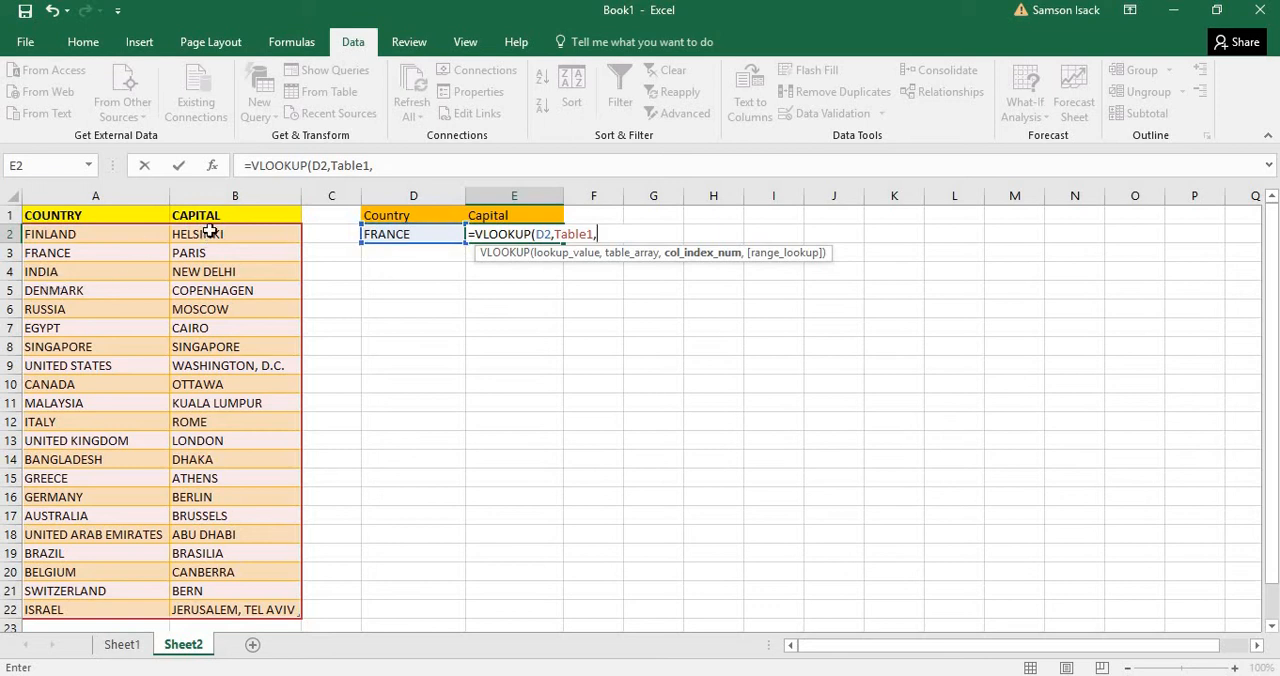
{"action": "mouse_move", "coordinate": [253, 609]}
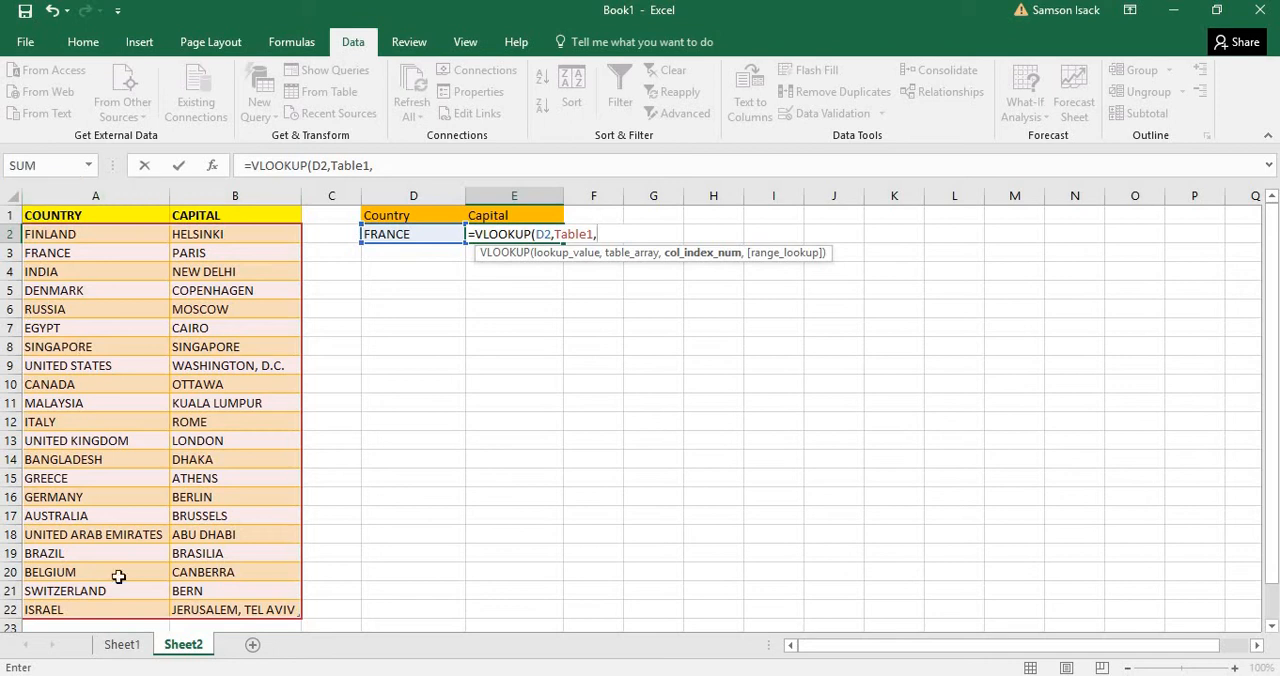
{"action": "mouse_move", "coordinate": [143, 403]}
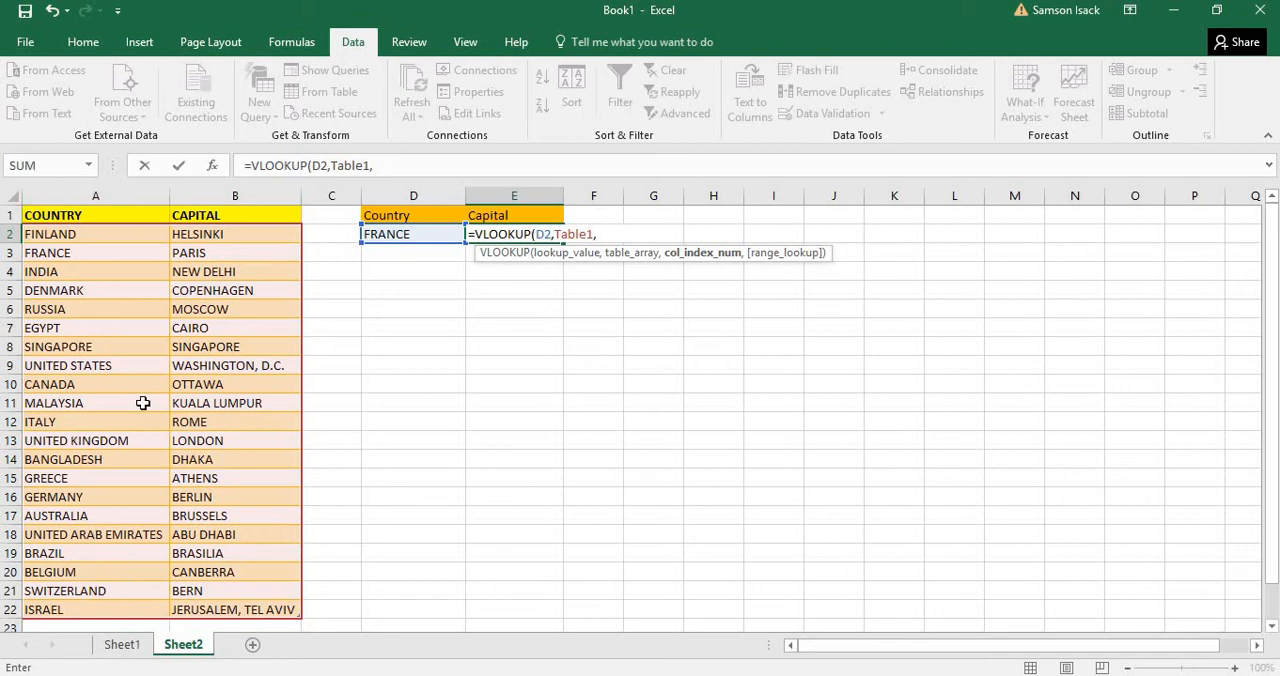
{"action": "mouse_move", "coordinate": [350, 299]}
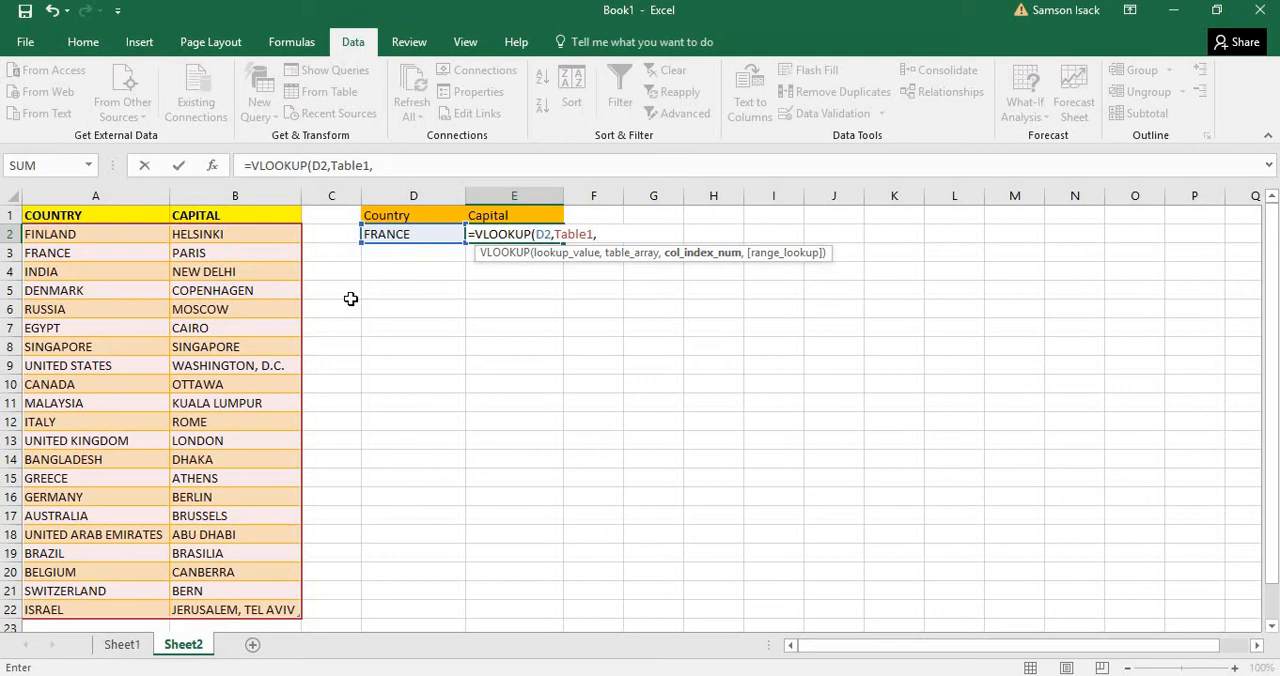
{"action": "left_click", "coordinate": [375, 165]}
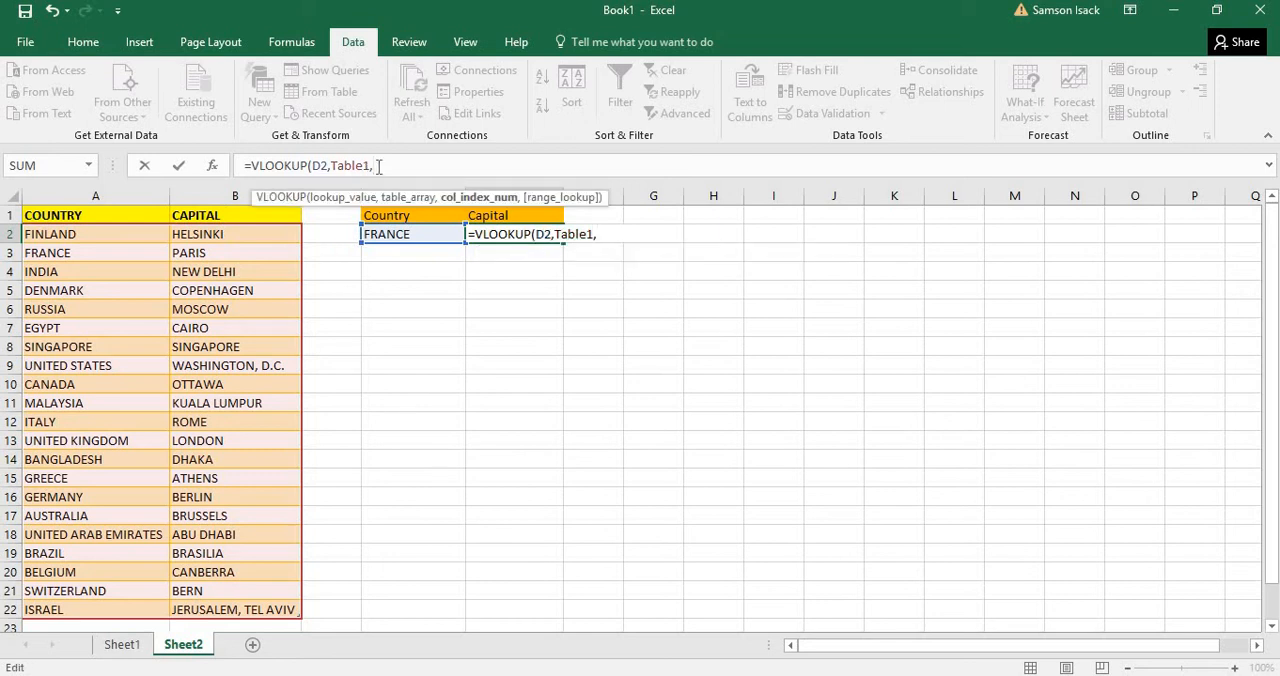
{"action": "type", "text": "2"}
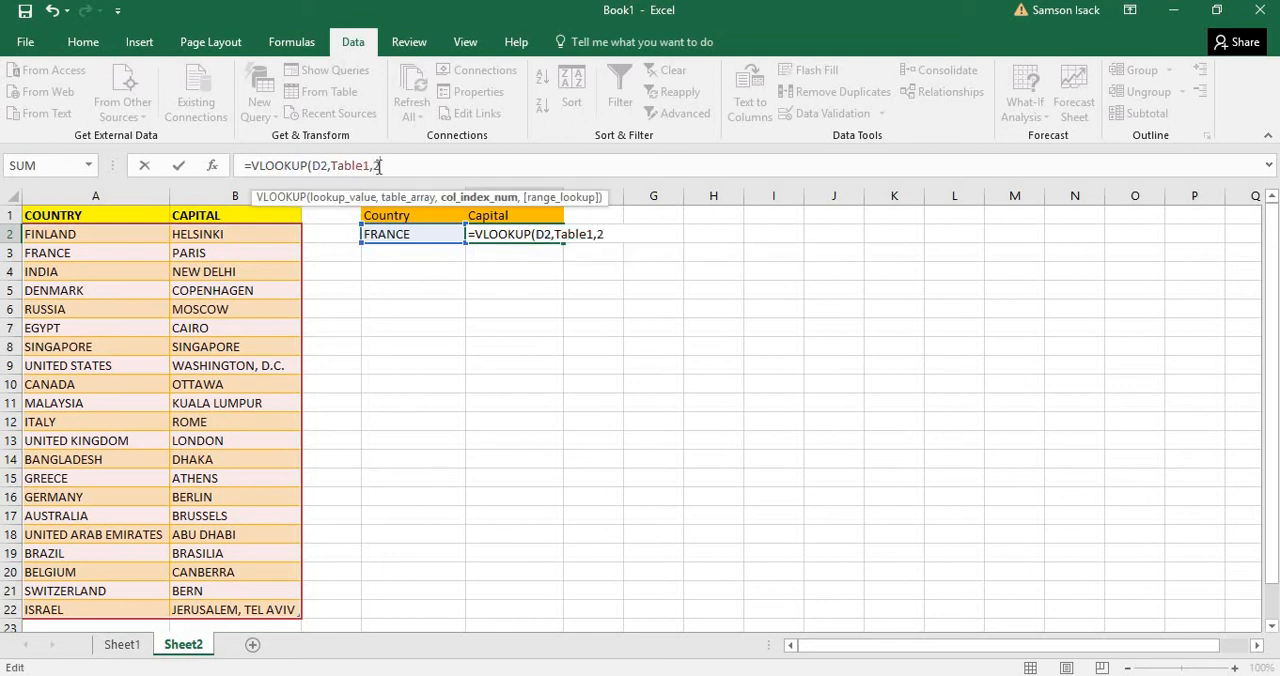
{"action": "type", "text": ","}
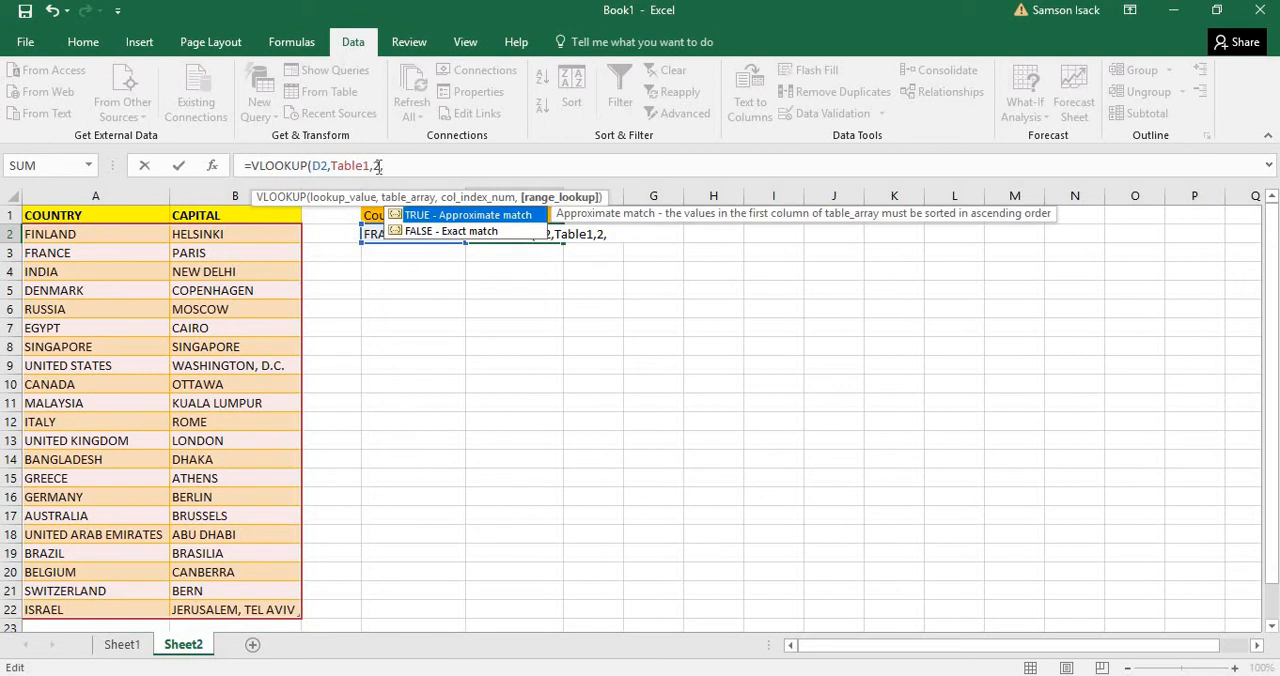
{"action": "mouse_move", "coordinate": [589, 216]}
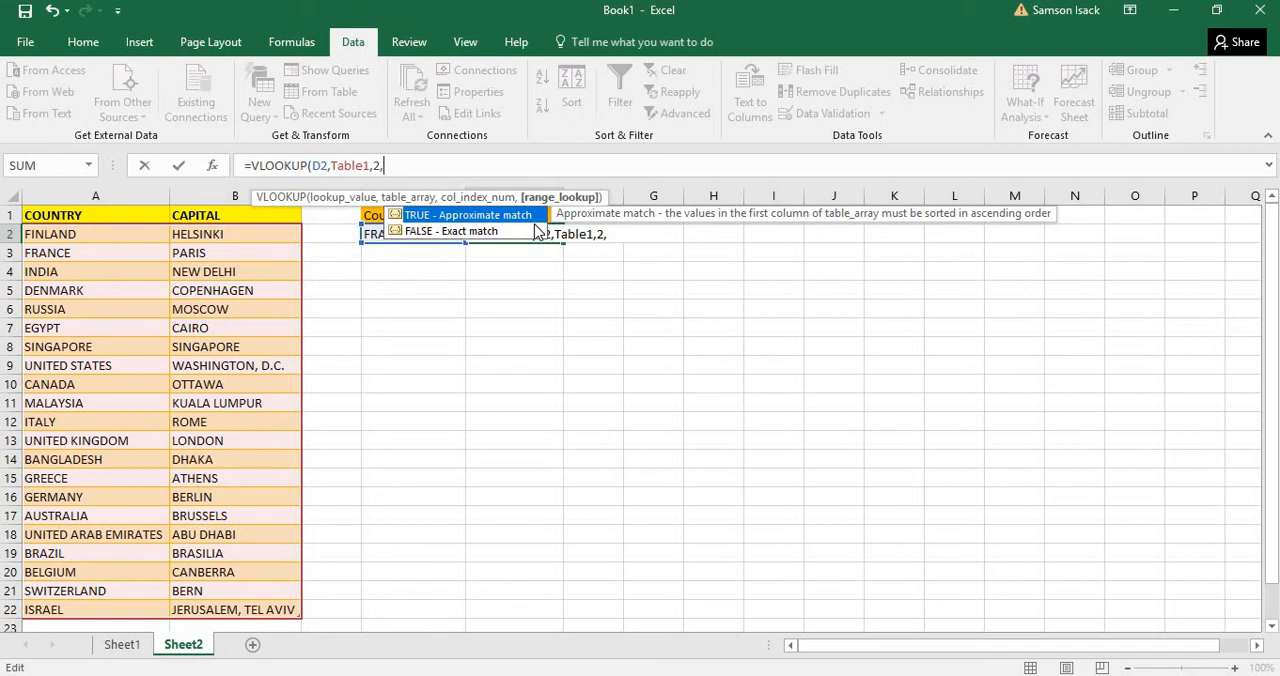
{"action": "mouse_move", "coordinate": [520, 238]}
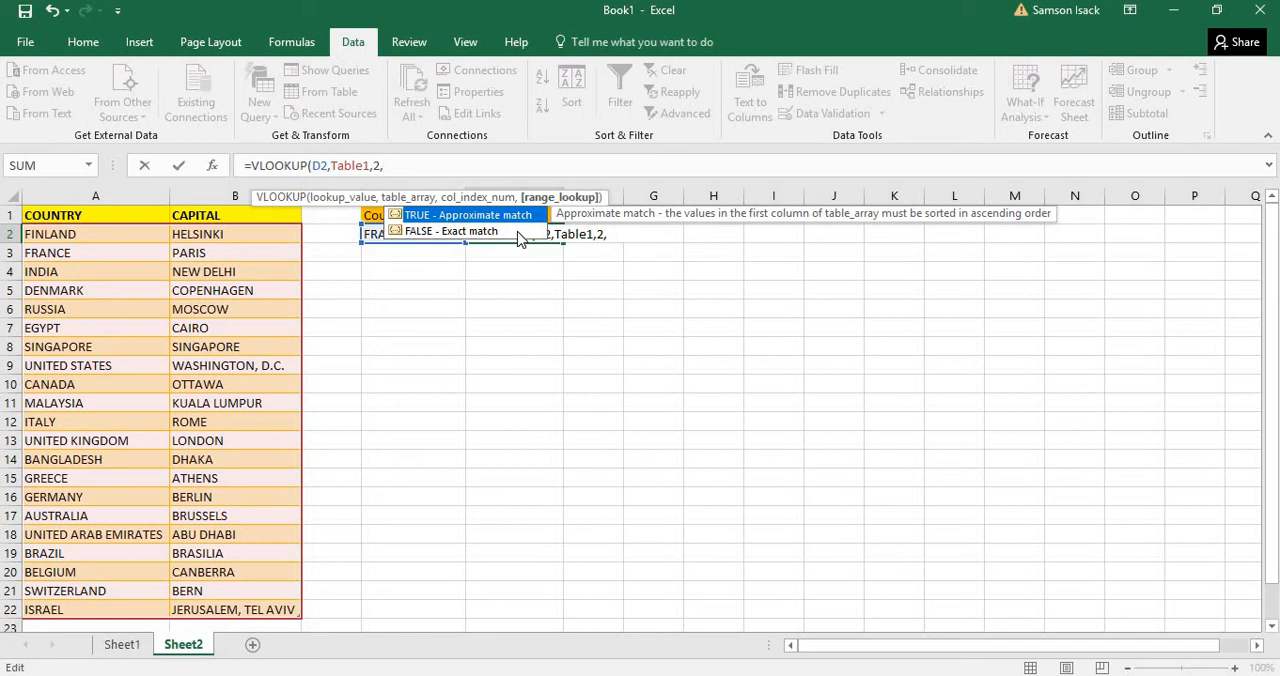
{"action": "mouse_move", "coordinate": [517, 238]}
{"action": "type", "text": "FALSE)"}
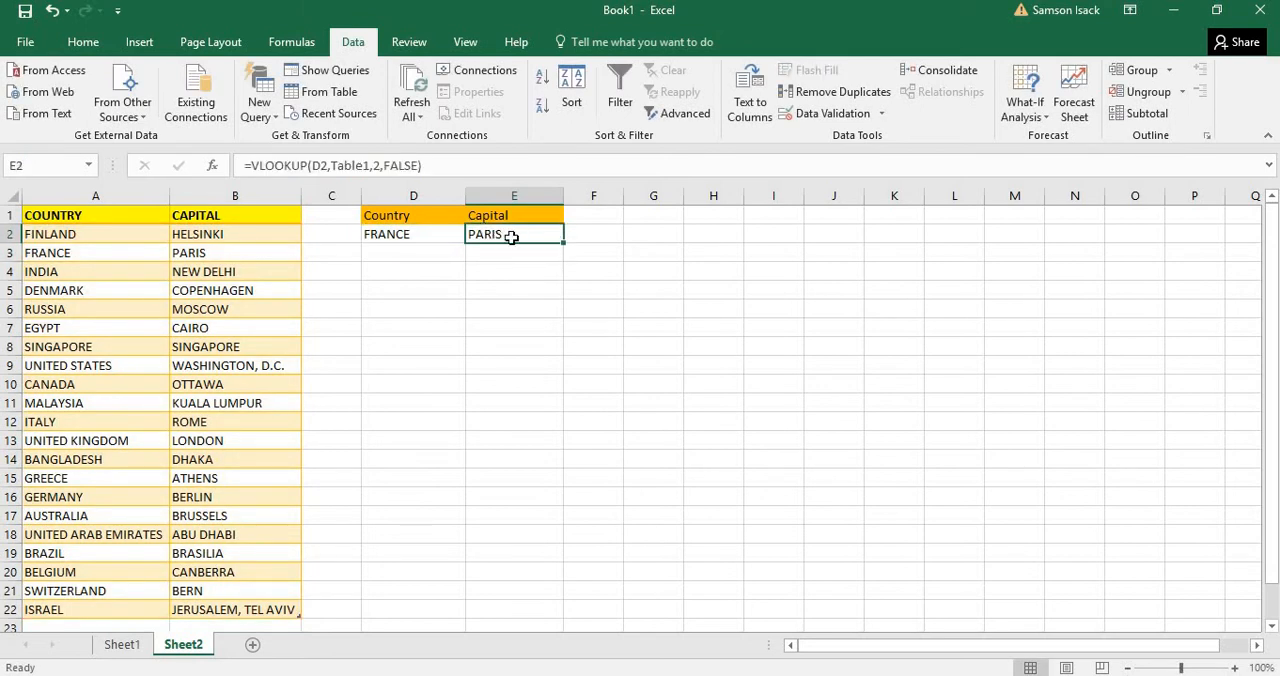
Enter RUSSIA, SINGAPORE, then INDIA in D2, watching E2 return each capital
{"action": "left_click", "coordinate": [413, 234]}
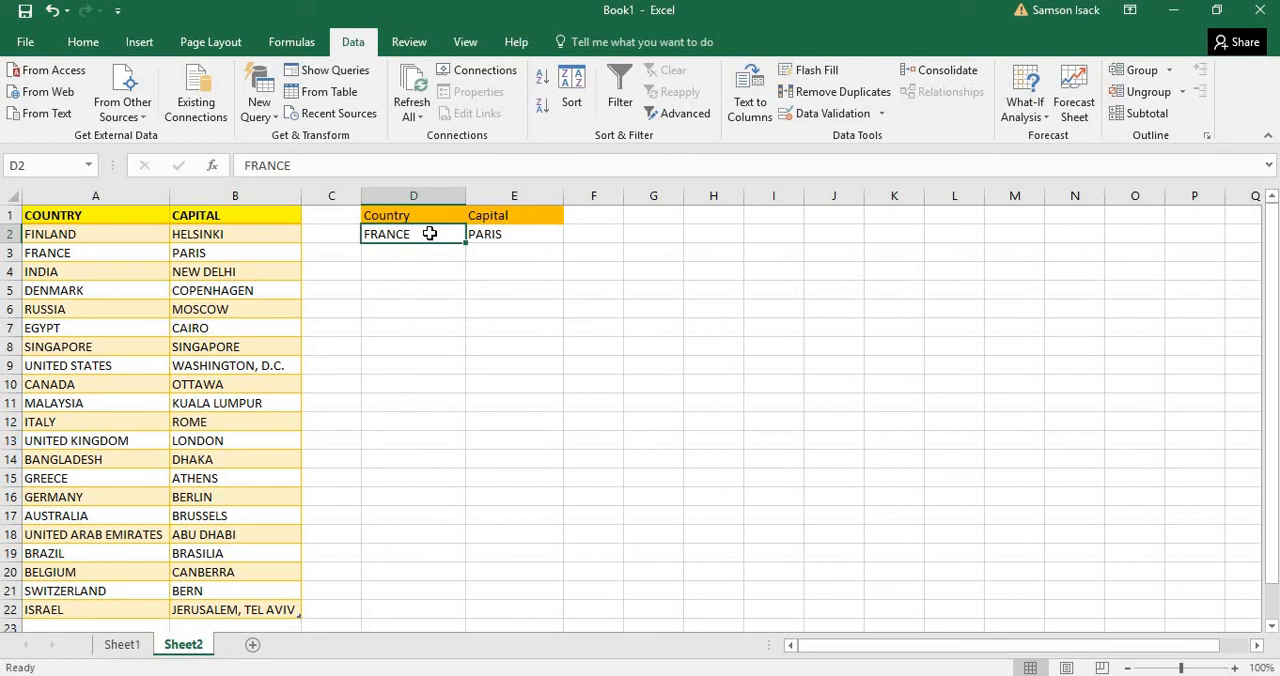
{"action": "type", "text": "RUSSIA"}
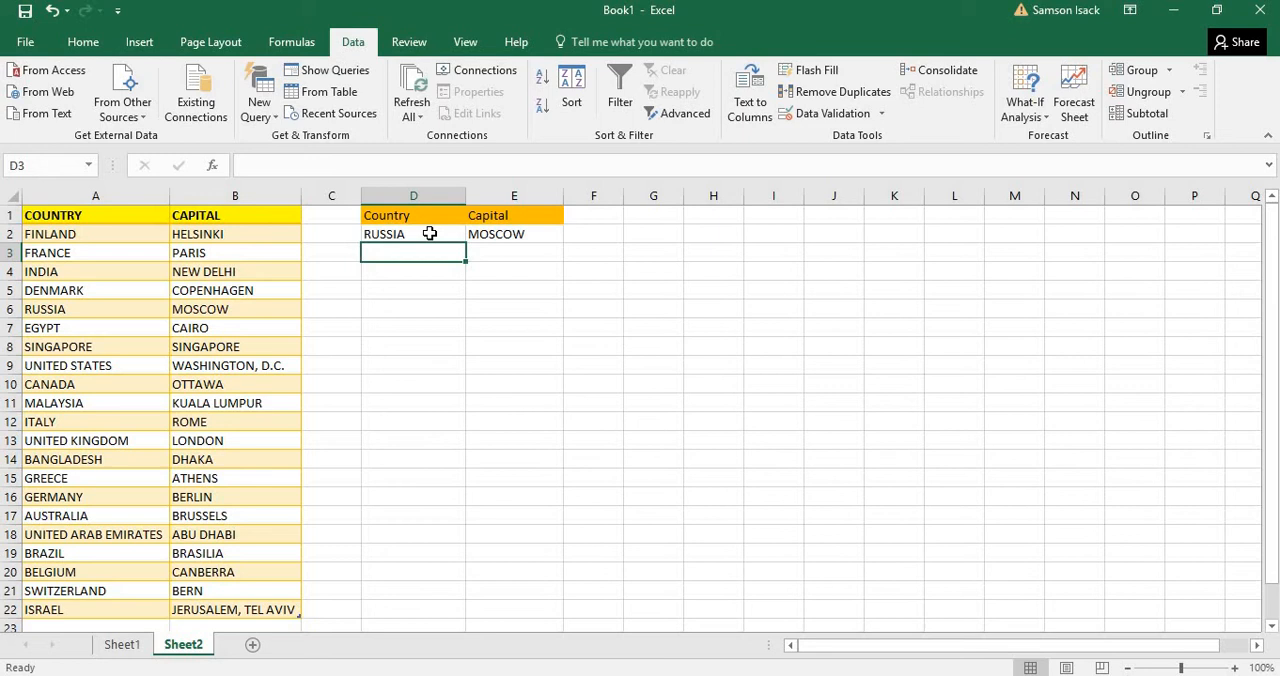
{"action": "left_click", "coordinate": [413, 233]}
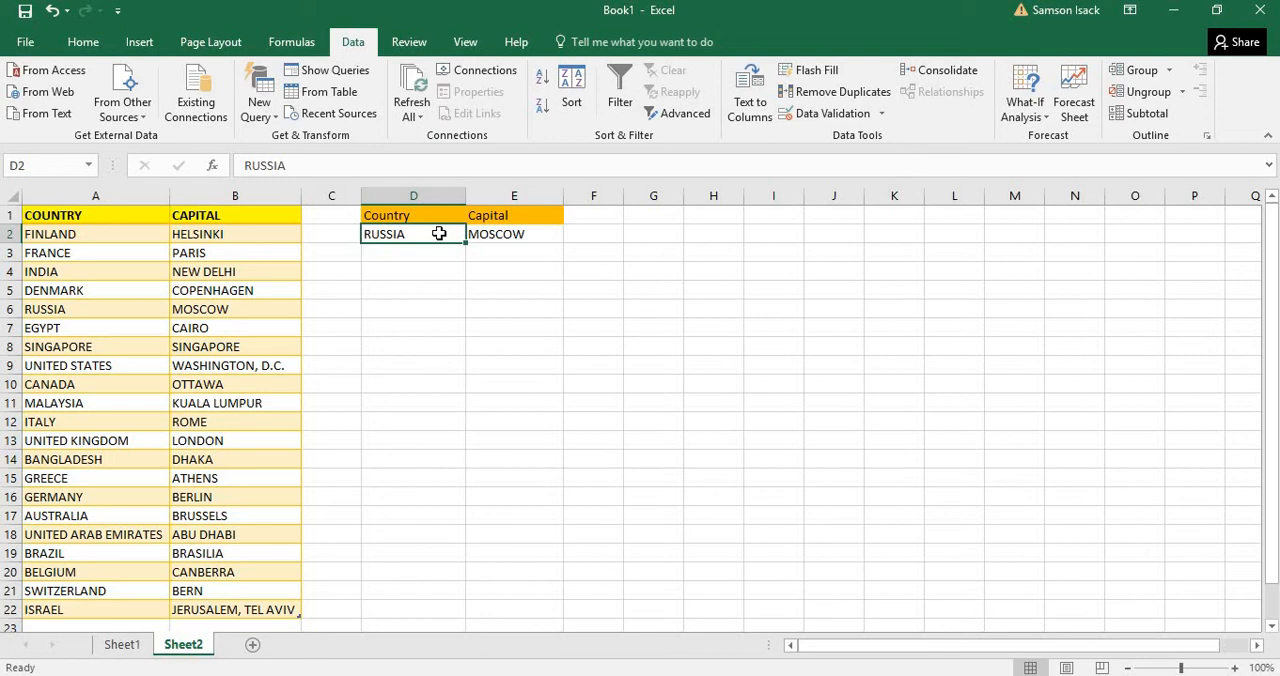
{"action": "type", "text": "SINGAPORE"}
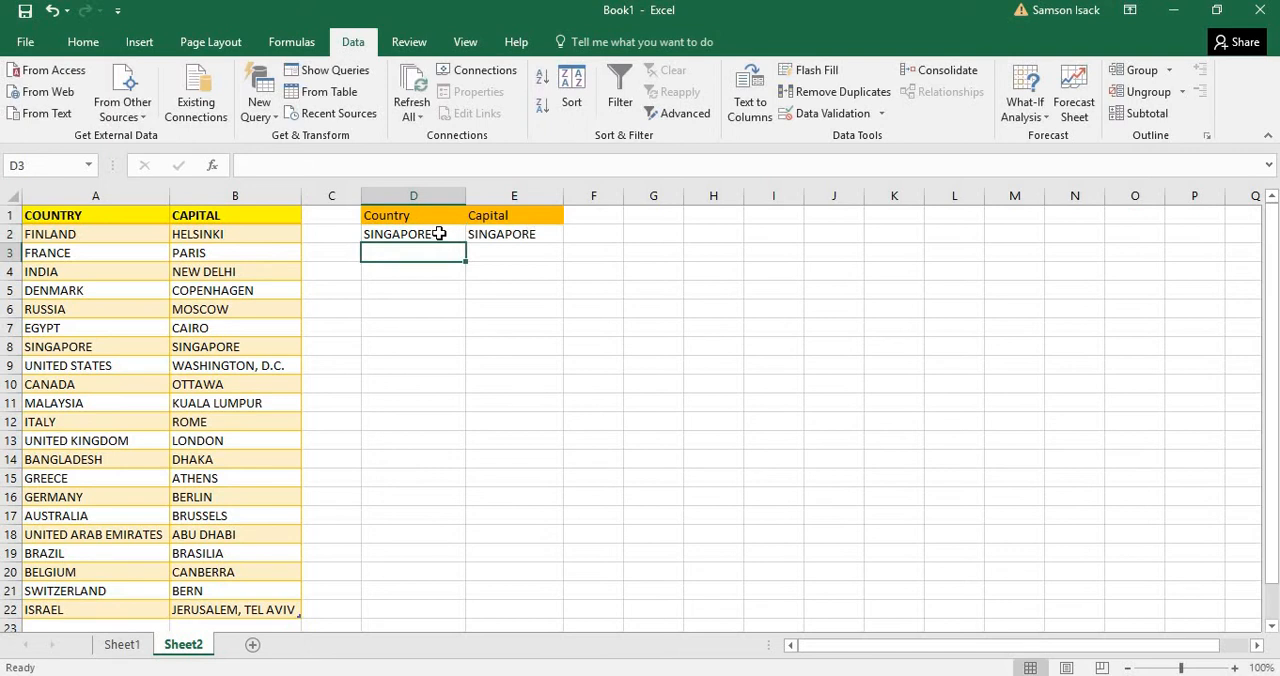
{"action": "left_click", "coordinate": [413, 234]}
{"action": "type", "text": "INDIA"}
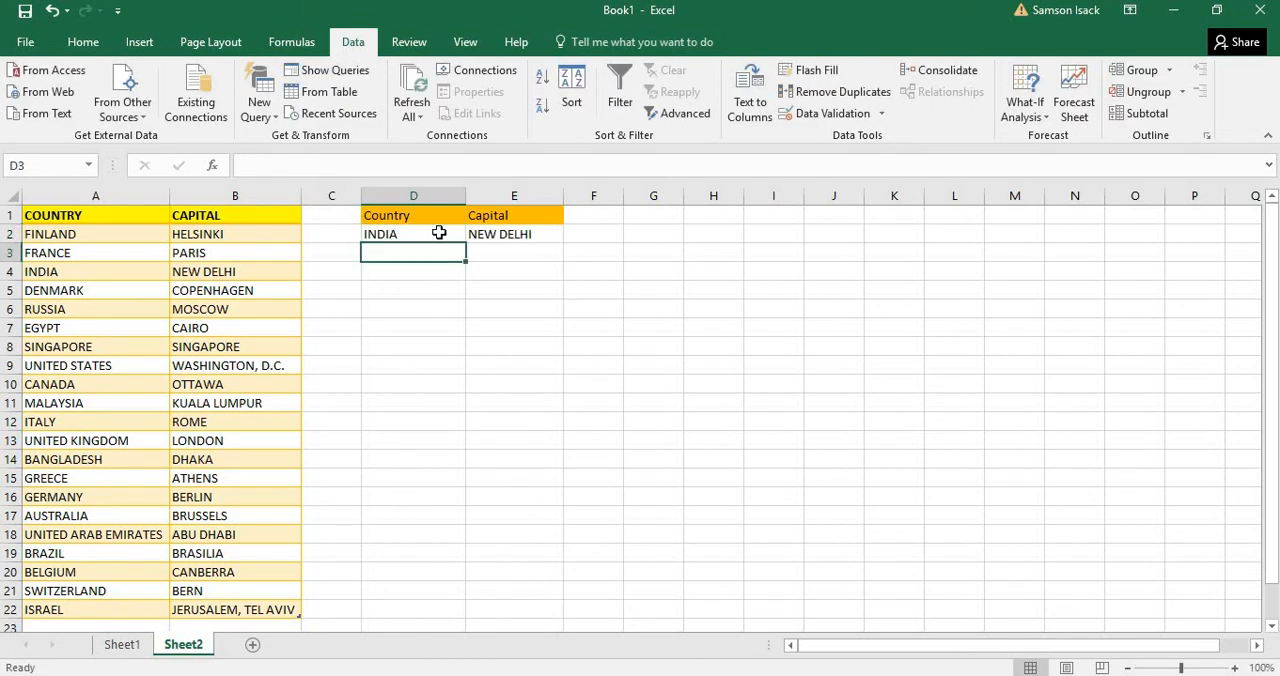
{"action": "left_click", "coordinate": [413, 233]}
{"action": "type", "text": "india"}
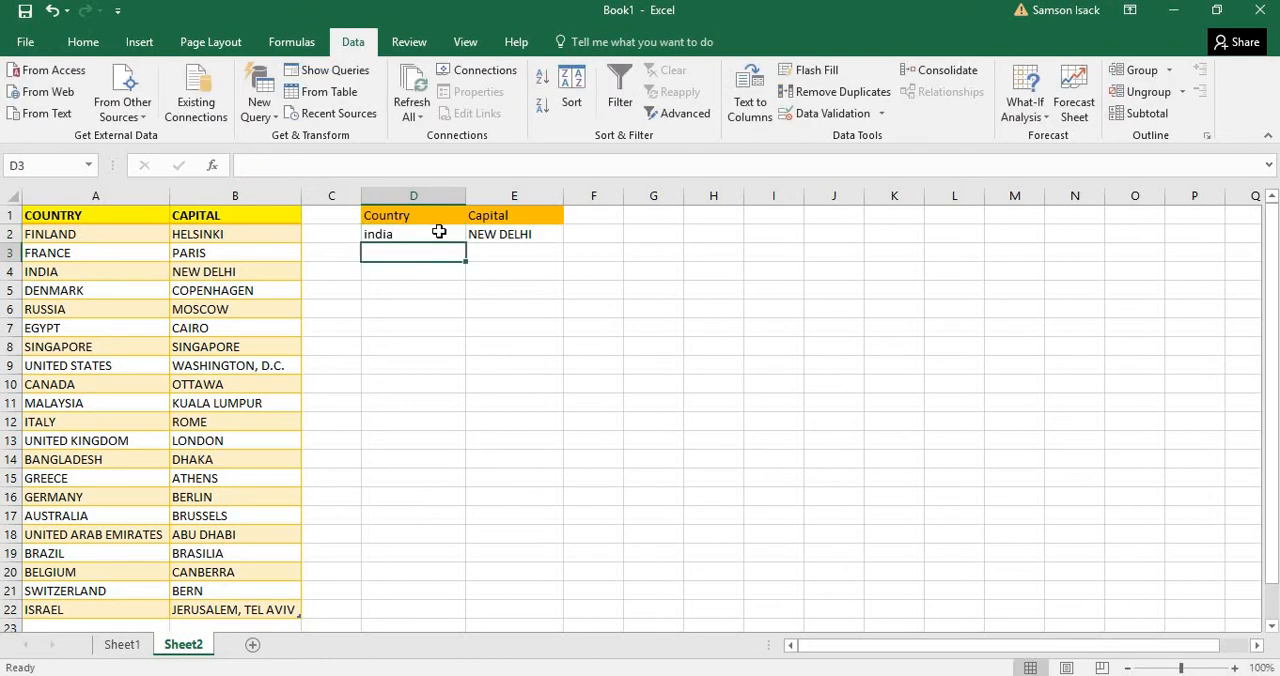
Enter lowercase russia, then Russia, in D2 and confirm E2 still shows MOSCOW
{"action": "left_click", "coordinate": [413, 233]}
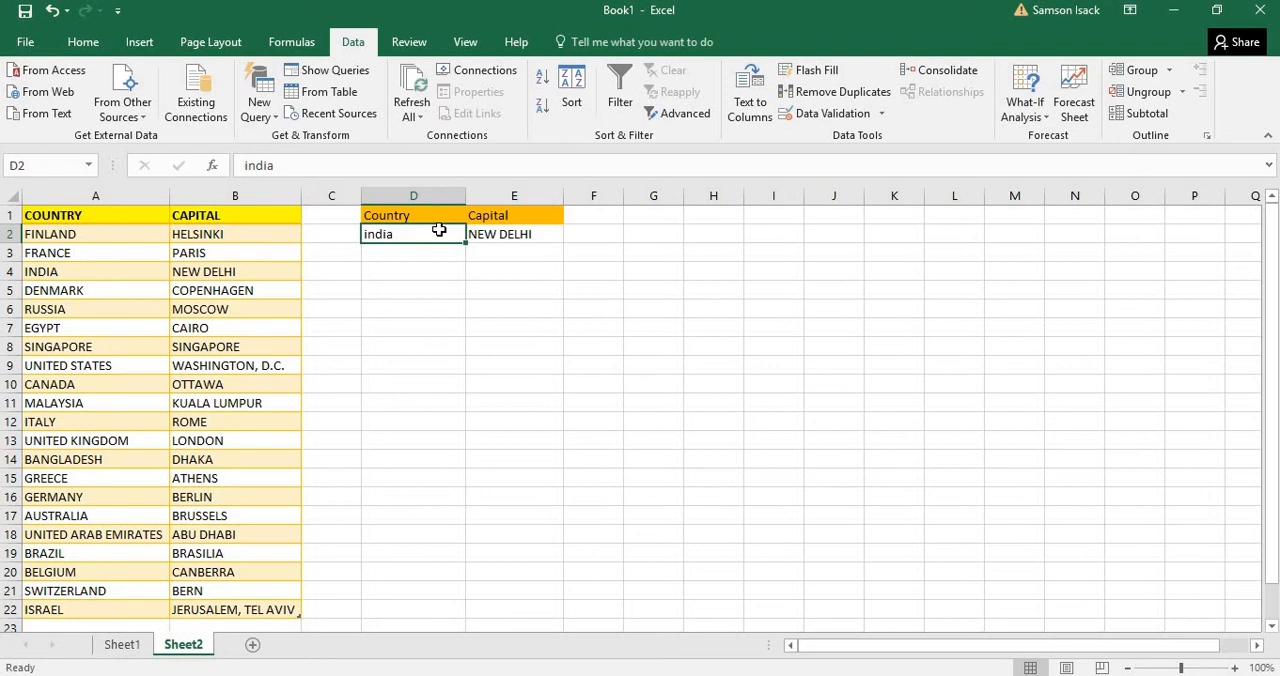
{"action": "type", "text": "russia"}
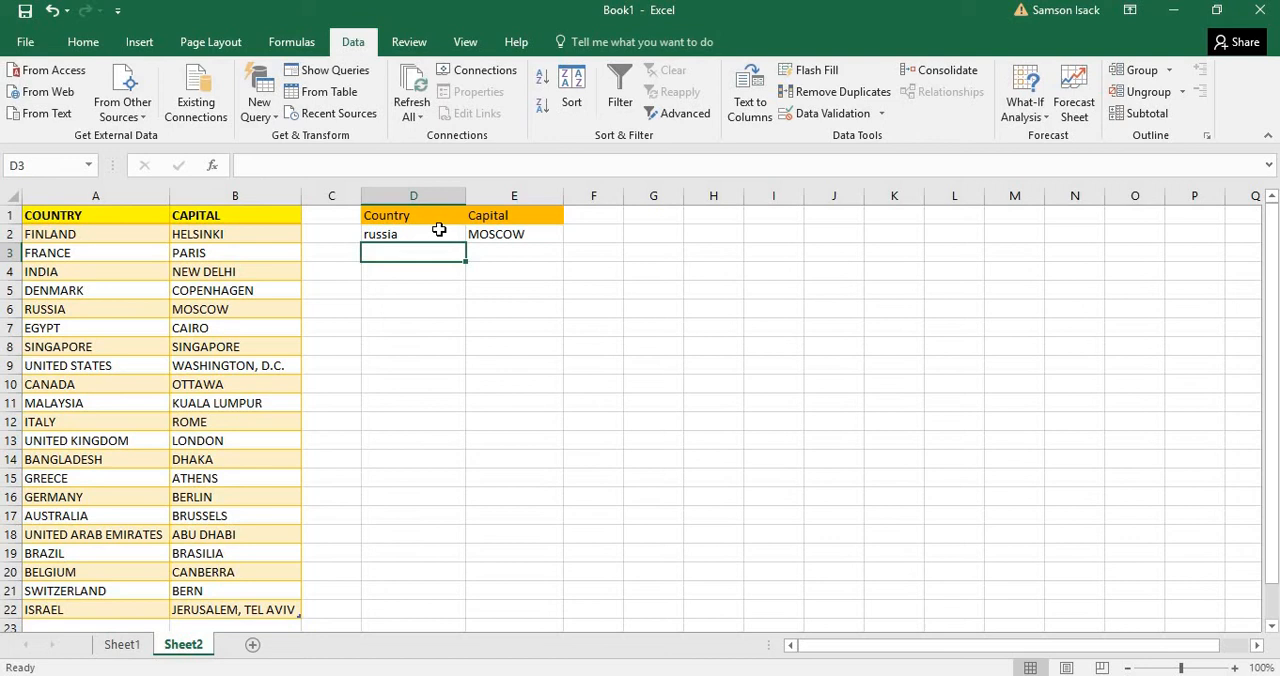
{"action": "left_click", "coordinate": [413, 233]}
{"action": "type", "text": "Rus"}
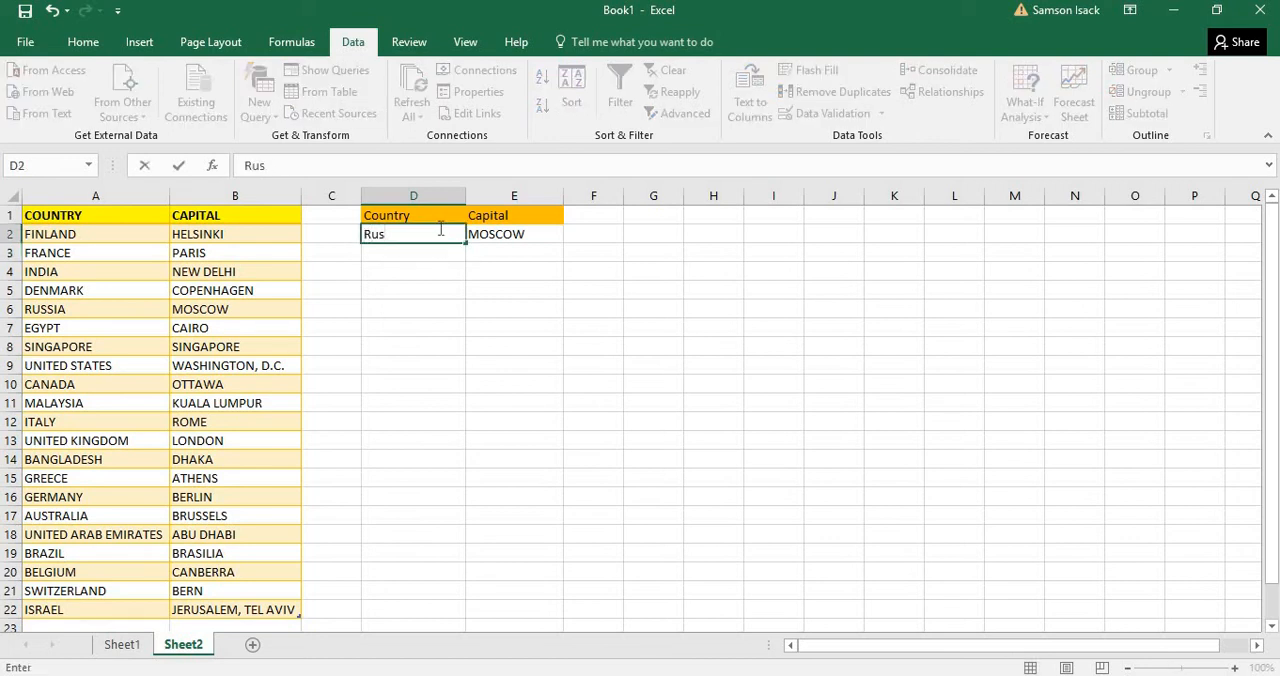
{"action": "key", "text": "enter"}
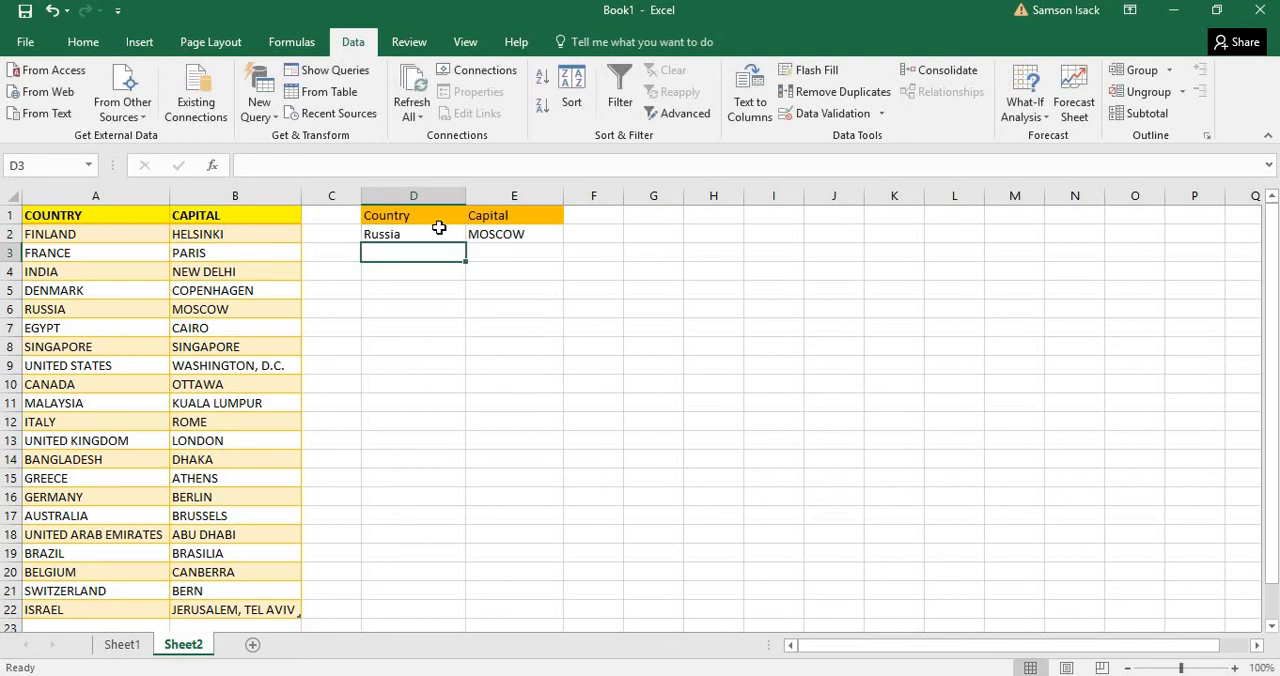
{"action": "left_click", "coordinate": [413, 233]}
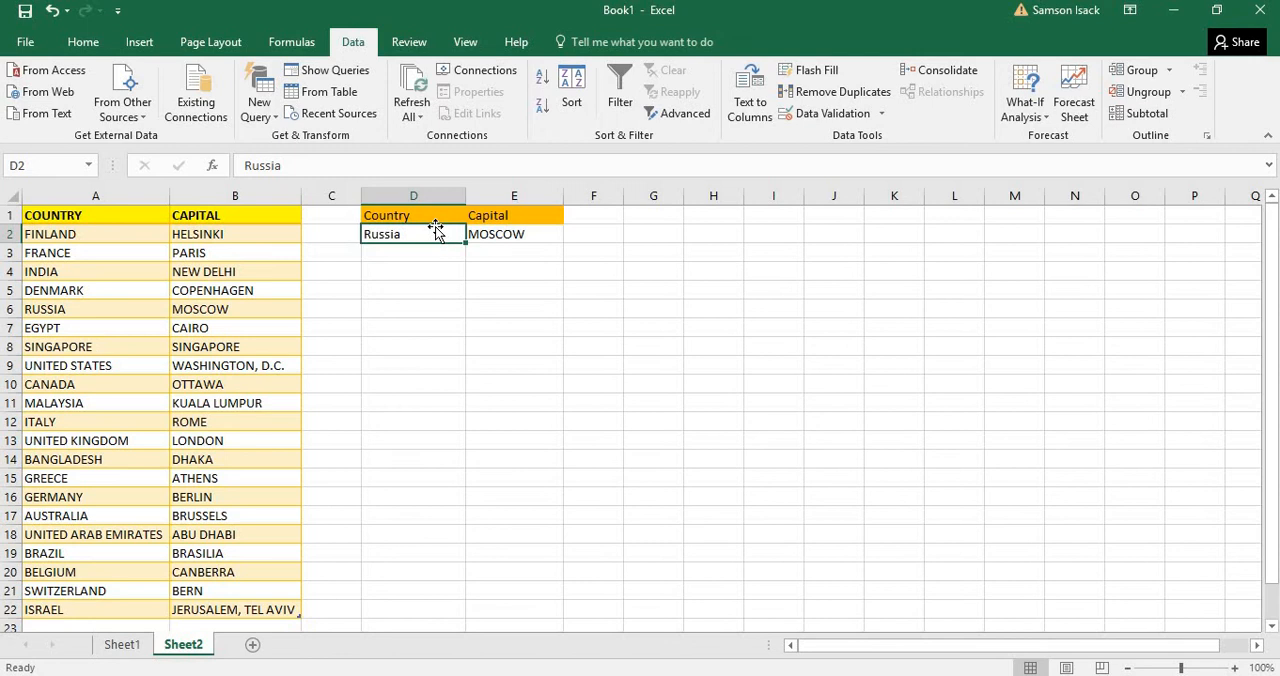
Inspect E2's VLOOKUP formula, then re-enter FRANCE in D2 to get PARIS
{"action": "left_click", "coordinate": [514, 233]}
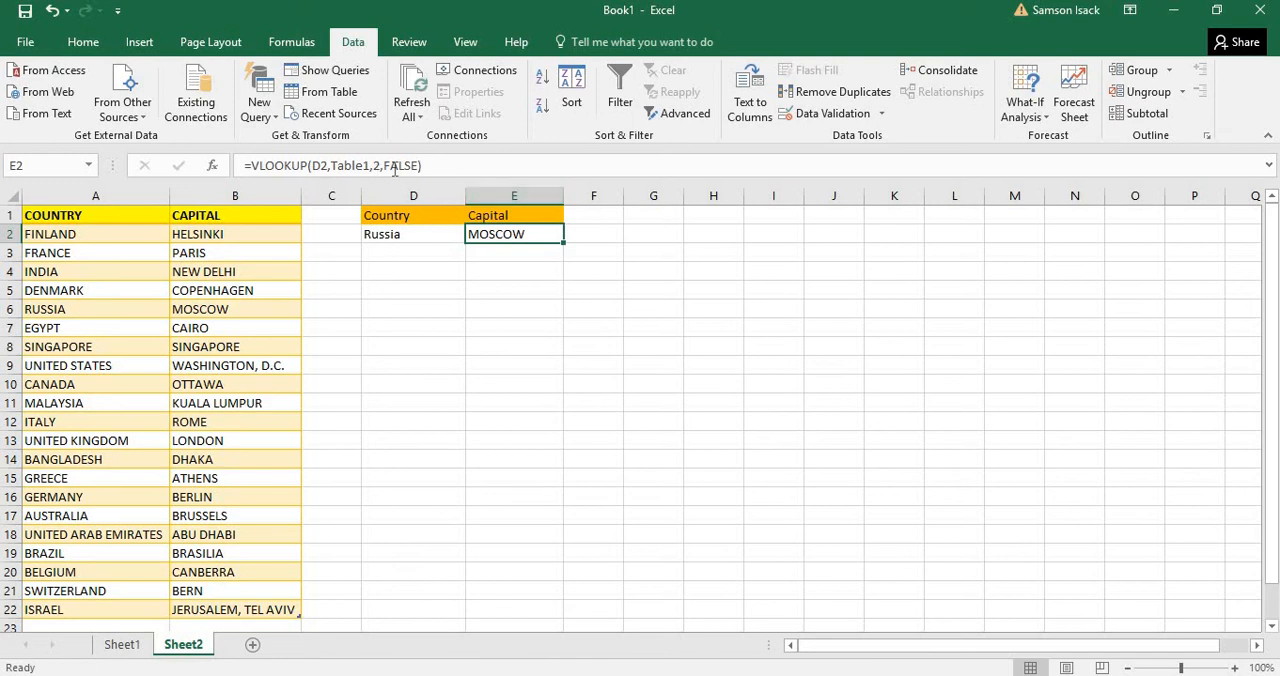
{"action": "mouse_move", "coordinate": [395, 166]}
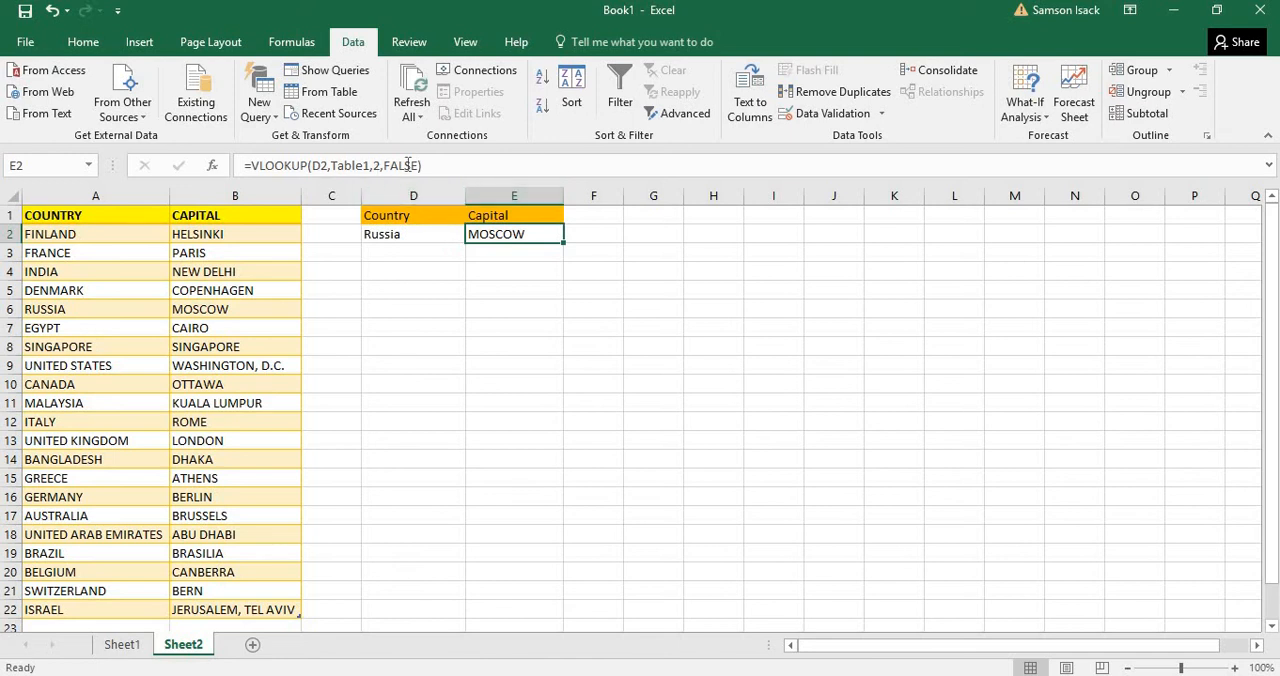
{"action": "left_click", "coordinate": [413, 233]}
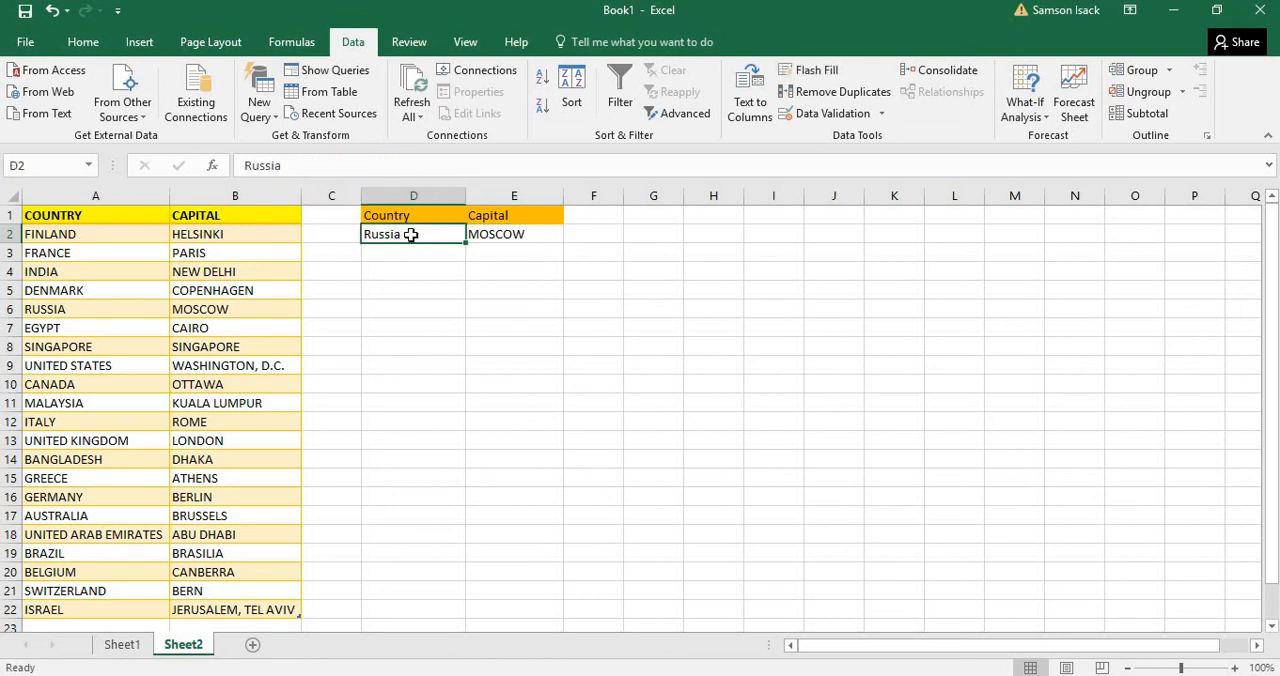
{"action": "type", "text": "FRANCE"}
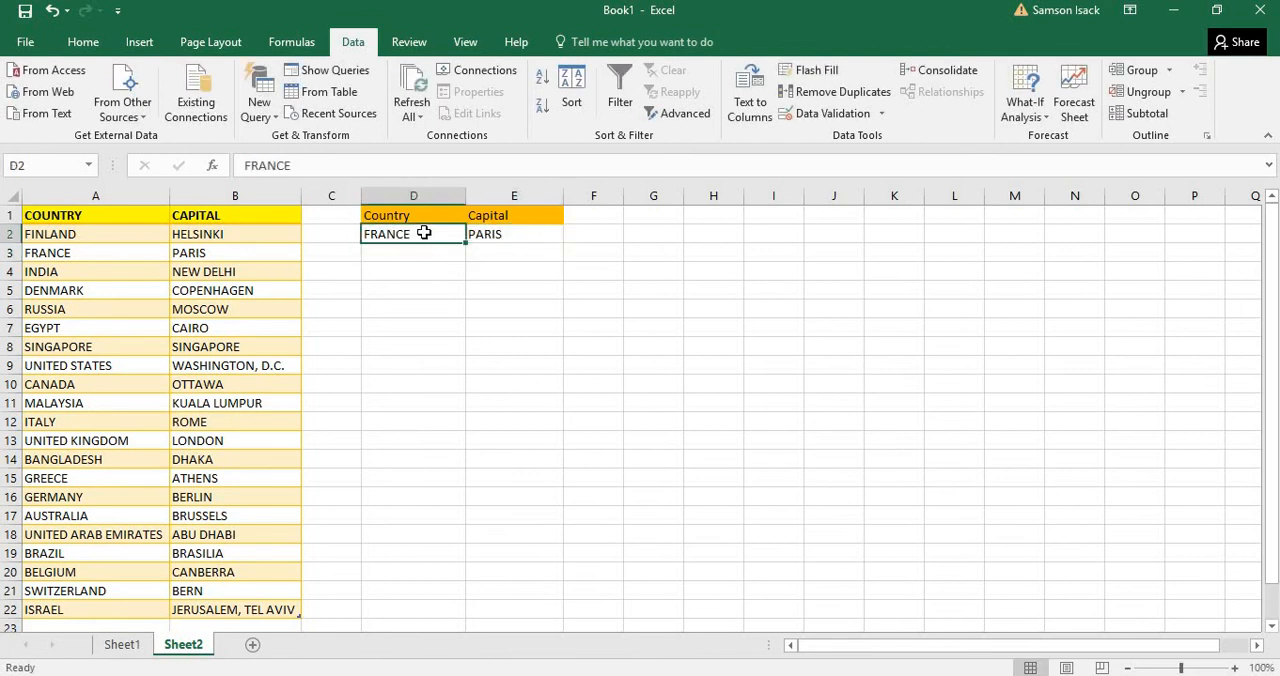
Change D2 from FRANCE to FRANCO and see E2 return #N/A
{"action": "key", "text": "Backspace"}
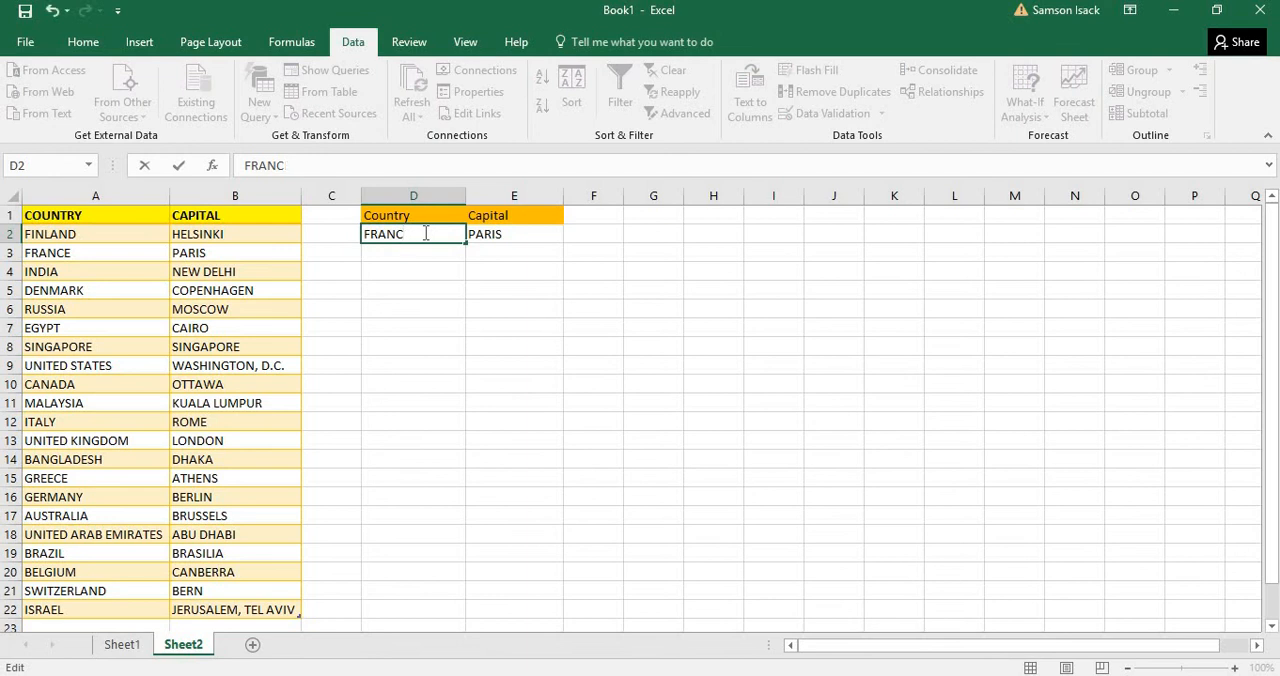
{"action": "type", "text": "O"}
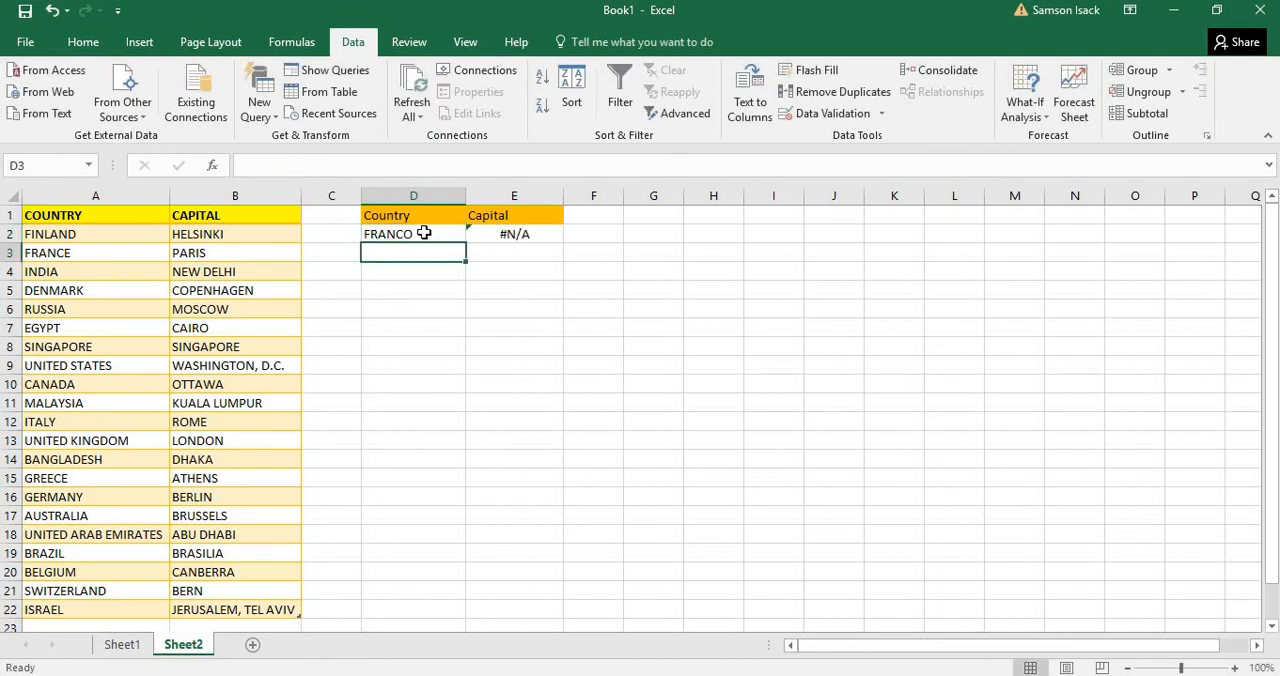
{"action": "left_click", "coordinate": [514, 233]}
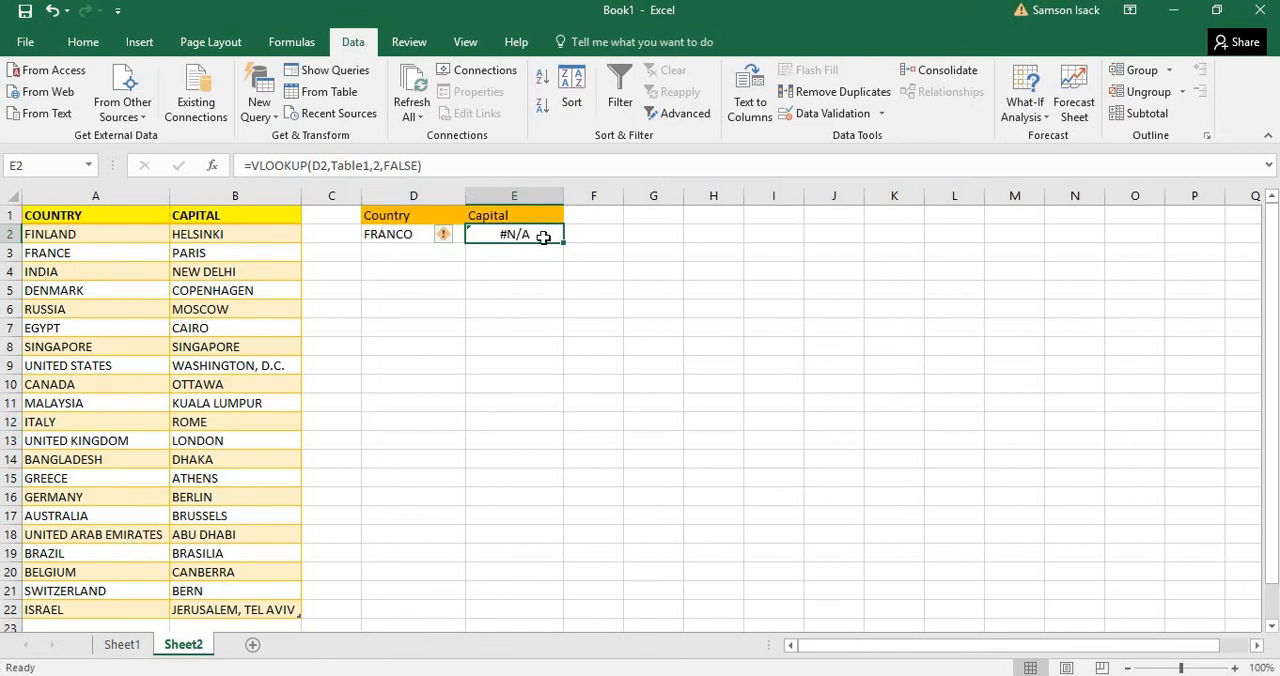
{"action": "left_click", "coordinate": [413, 233]}
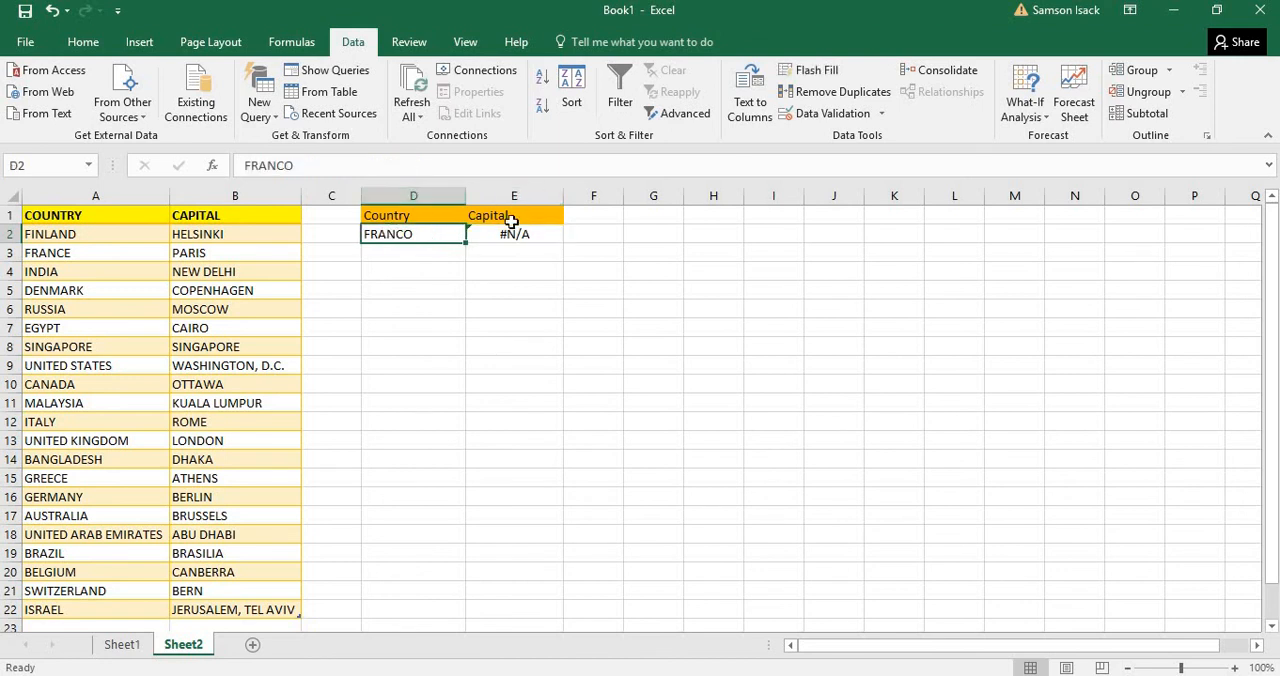
Replace FALSE with TRUE in E2's VLOOKUP so FRANCO returns PARIS
{"action": "left_click", "coordinate": [514, 234]}
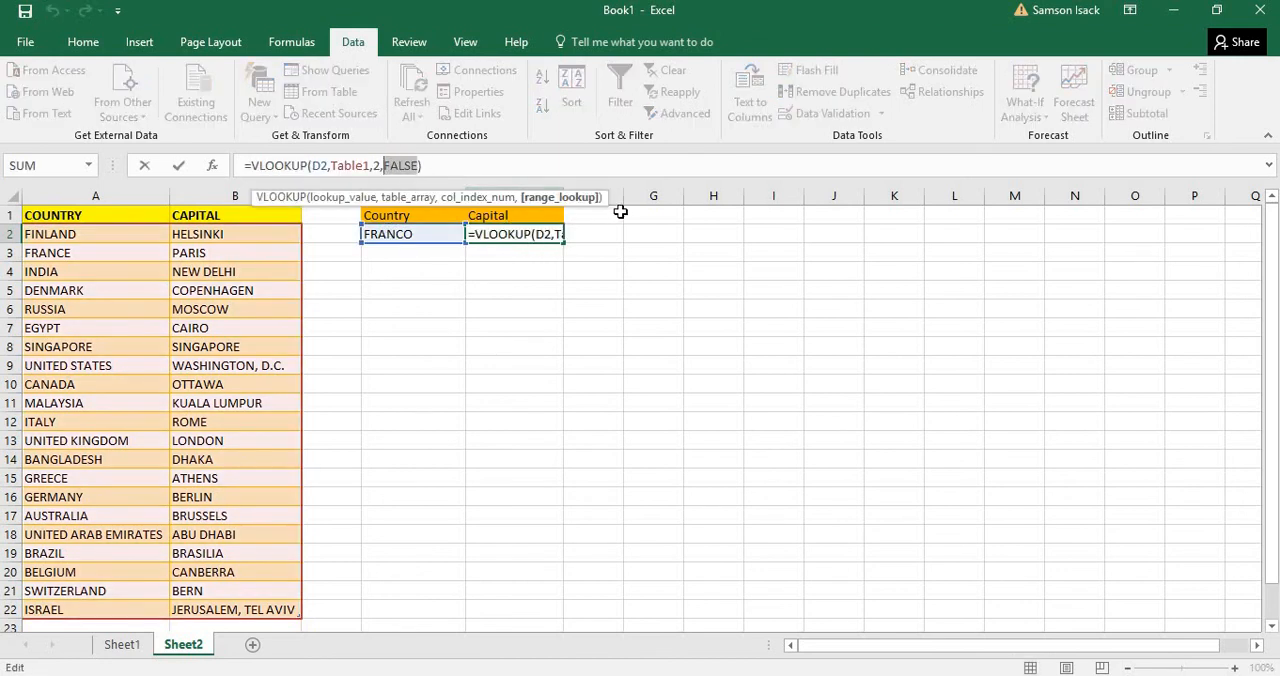
{"action": "type", "text": "TRUE"}
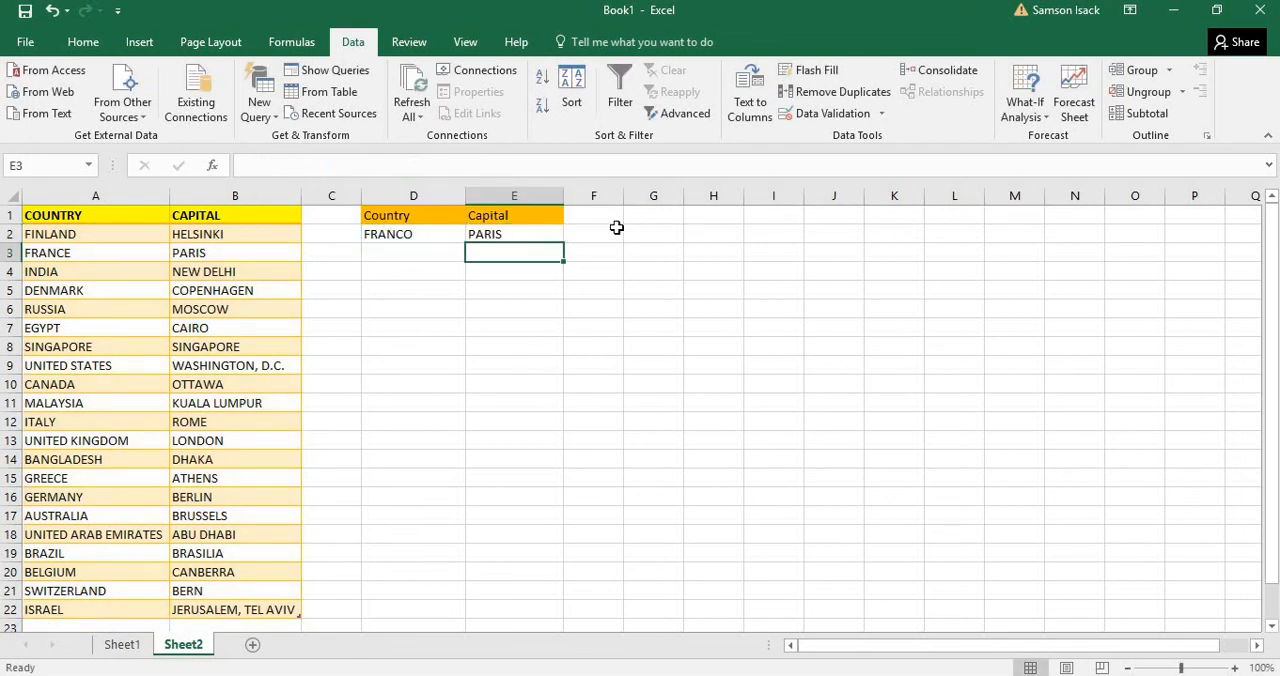
{"action": "left_click", "coordinate": [514, 233]}
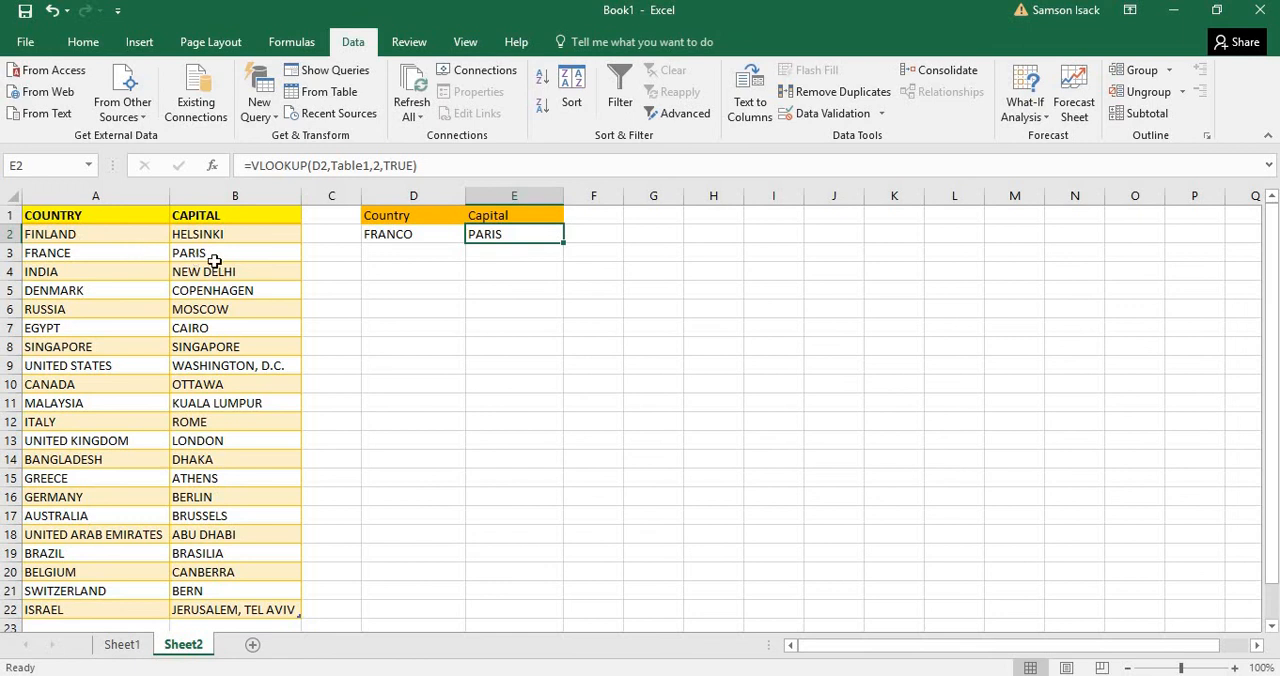
{"action": "left_click", "coordinate": [413, 233]}
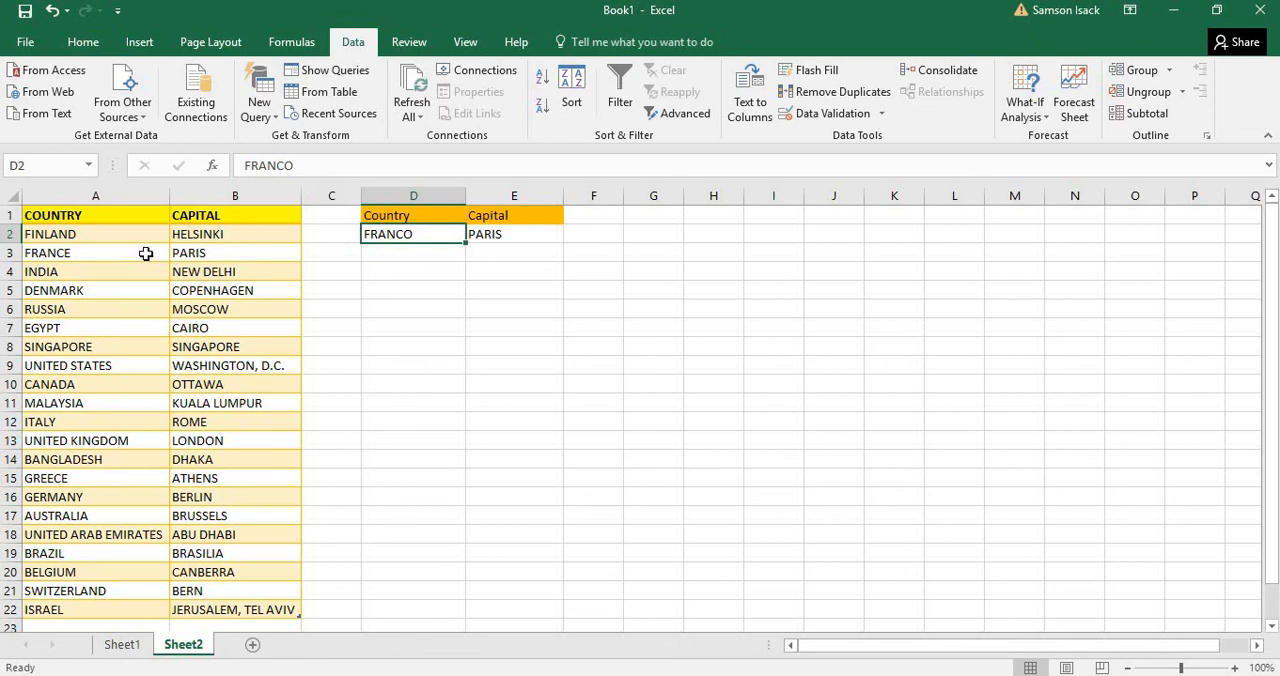
{"action": "mouse_move", "coordinate": [222, 260]}
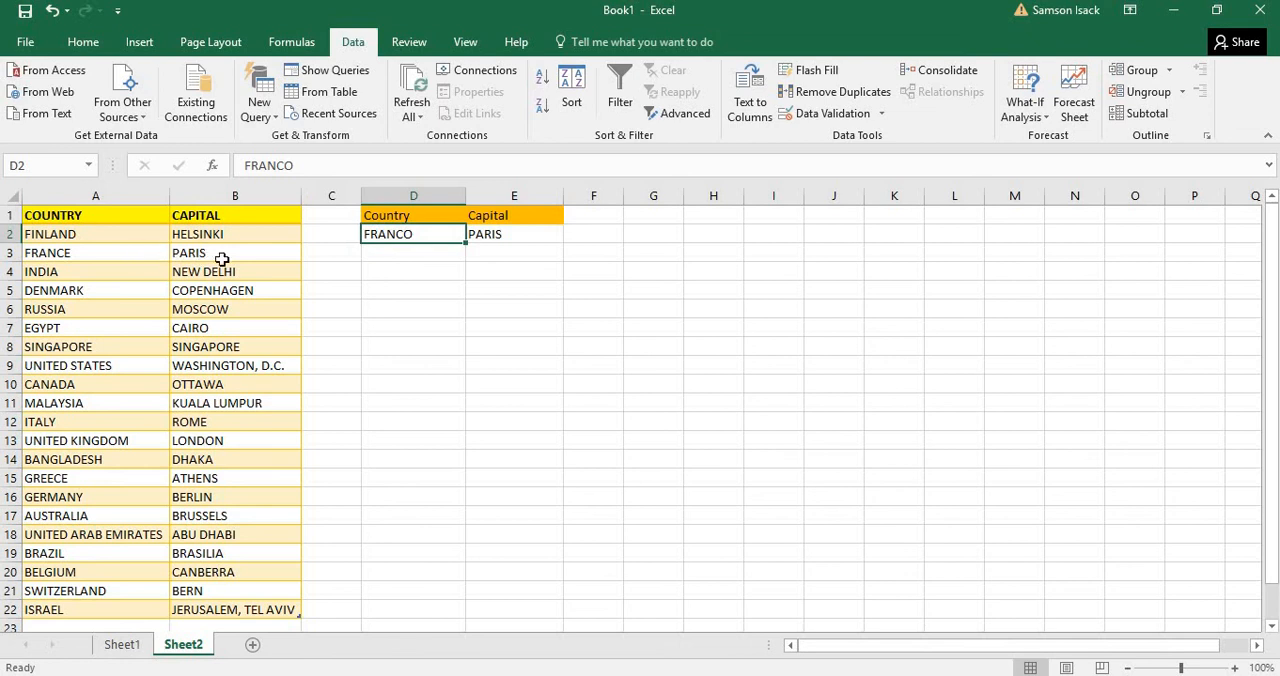
{"action": "mouse_move", "coordinate": [530, 237]}
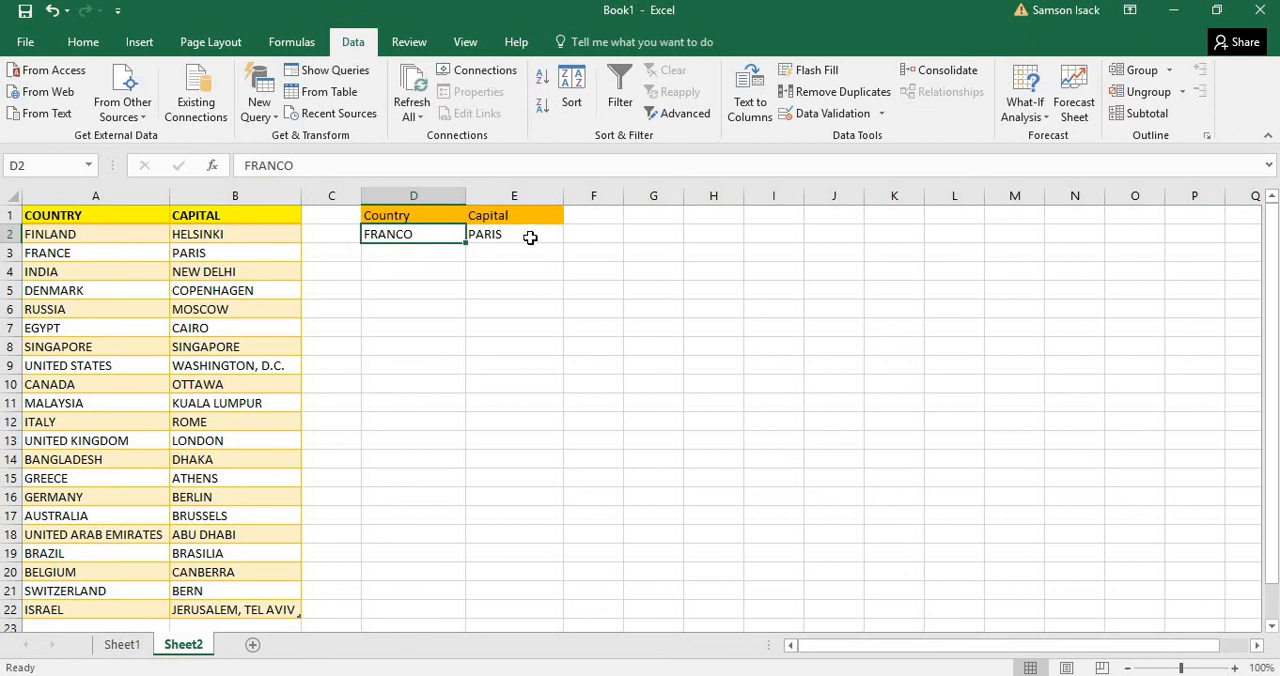